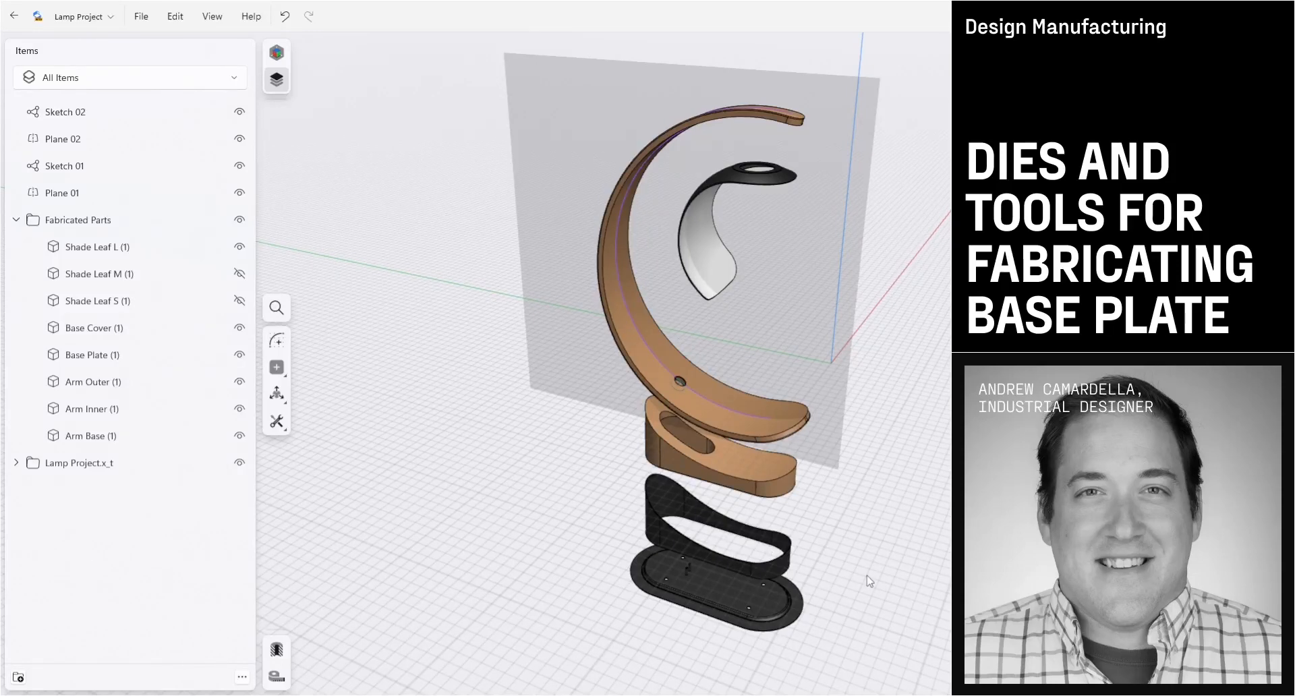
mouse_move(461, 528)
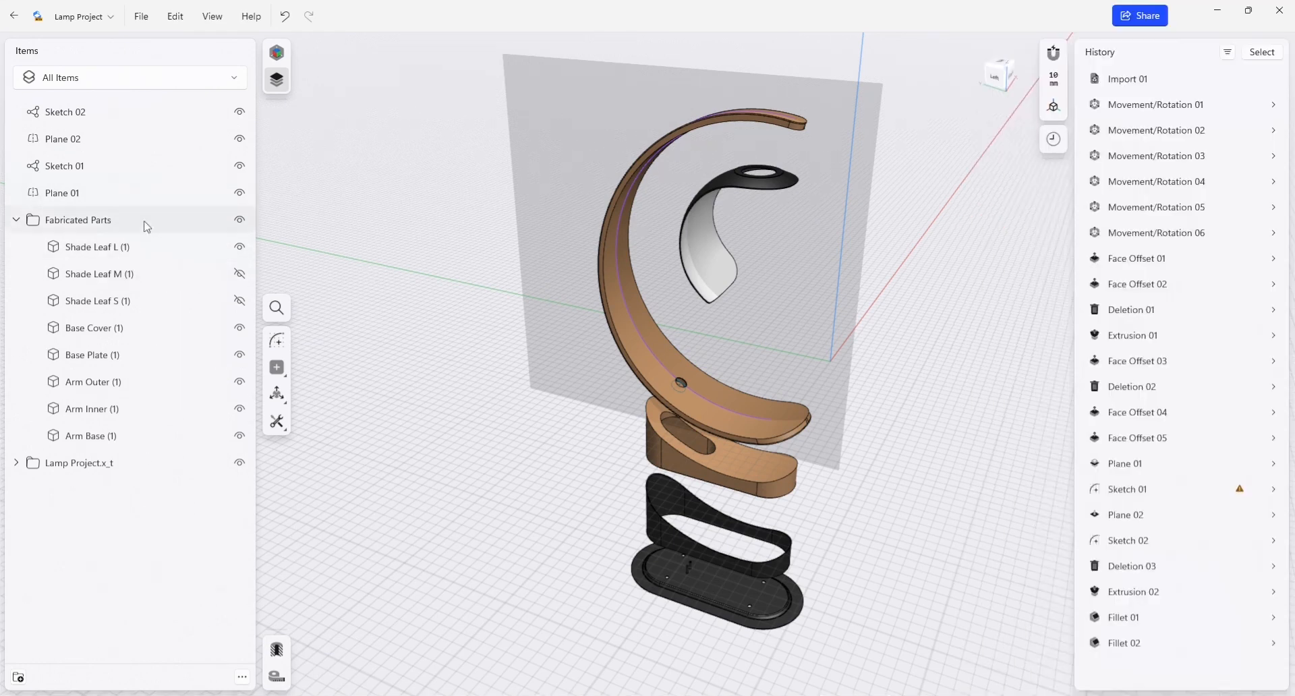
mouse_move(23, 676)
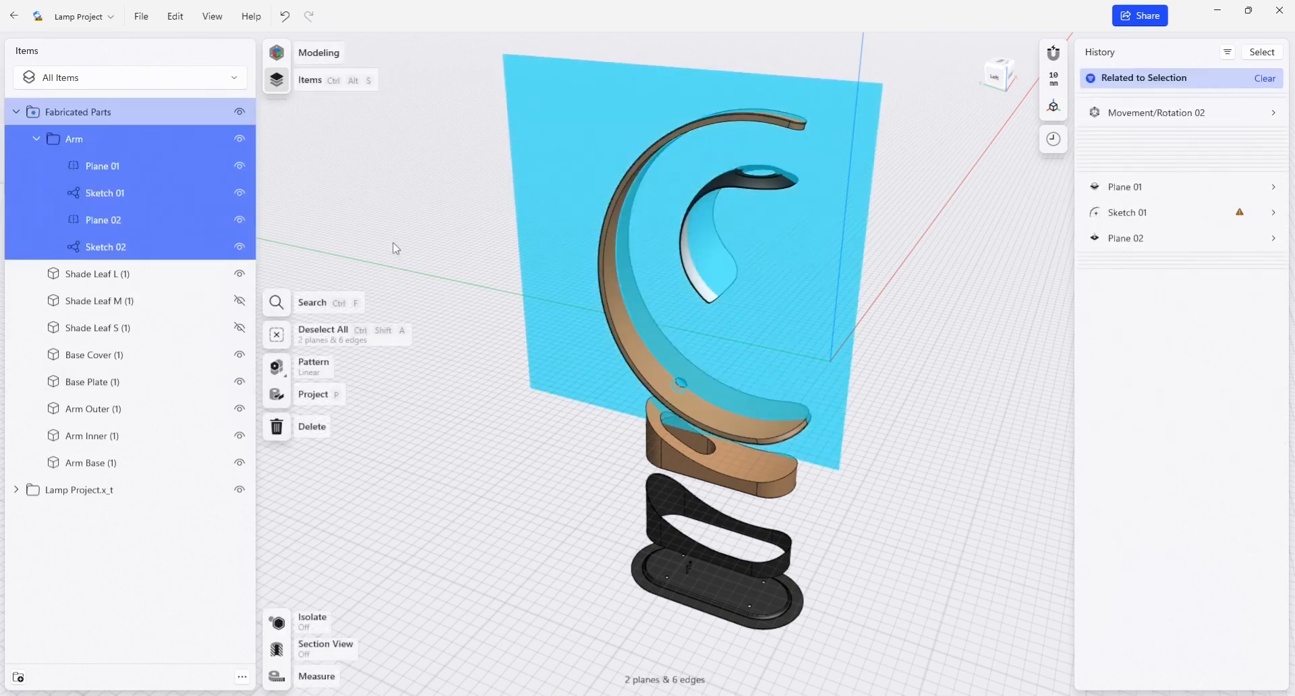
- Clear the selection, then hide the Arm folder and the Shade Leaf L body
click(93, 407)
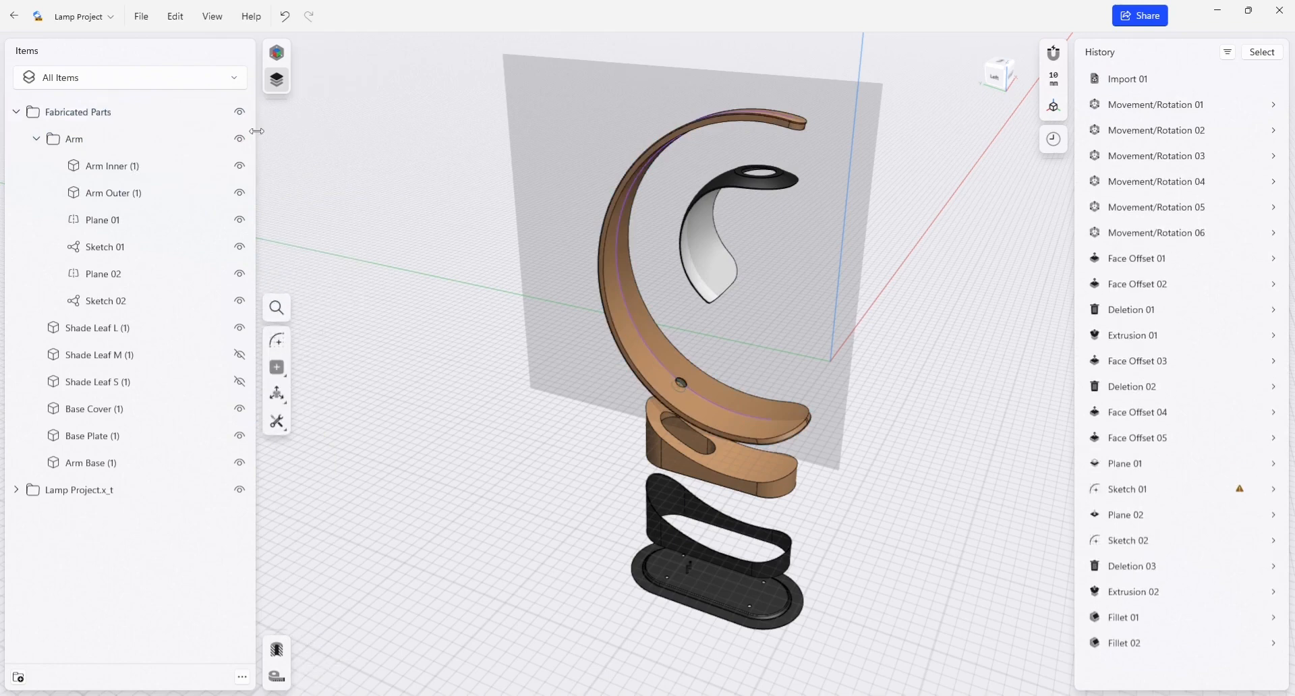
click(240, 139)
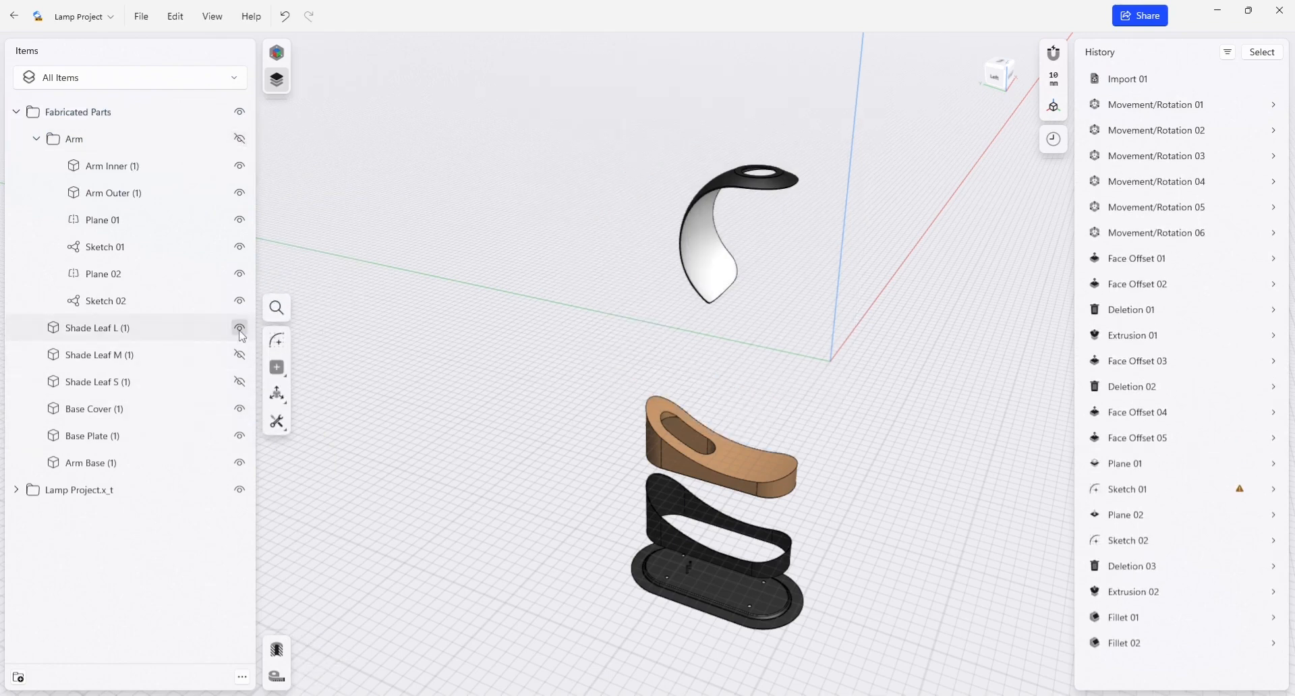
click(240, 328)
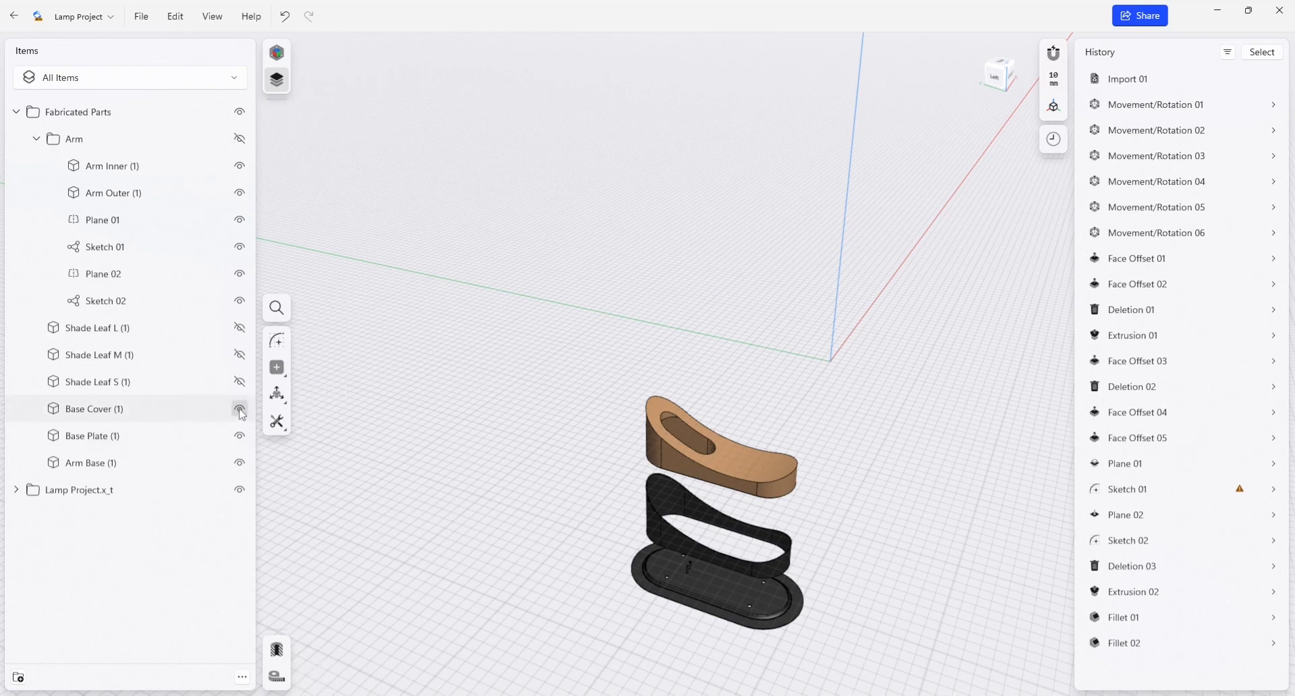
- Hide the Base Cover and orbit to look down onto the isolated base plate
click(241, 409)
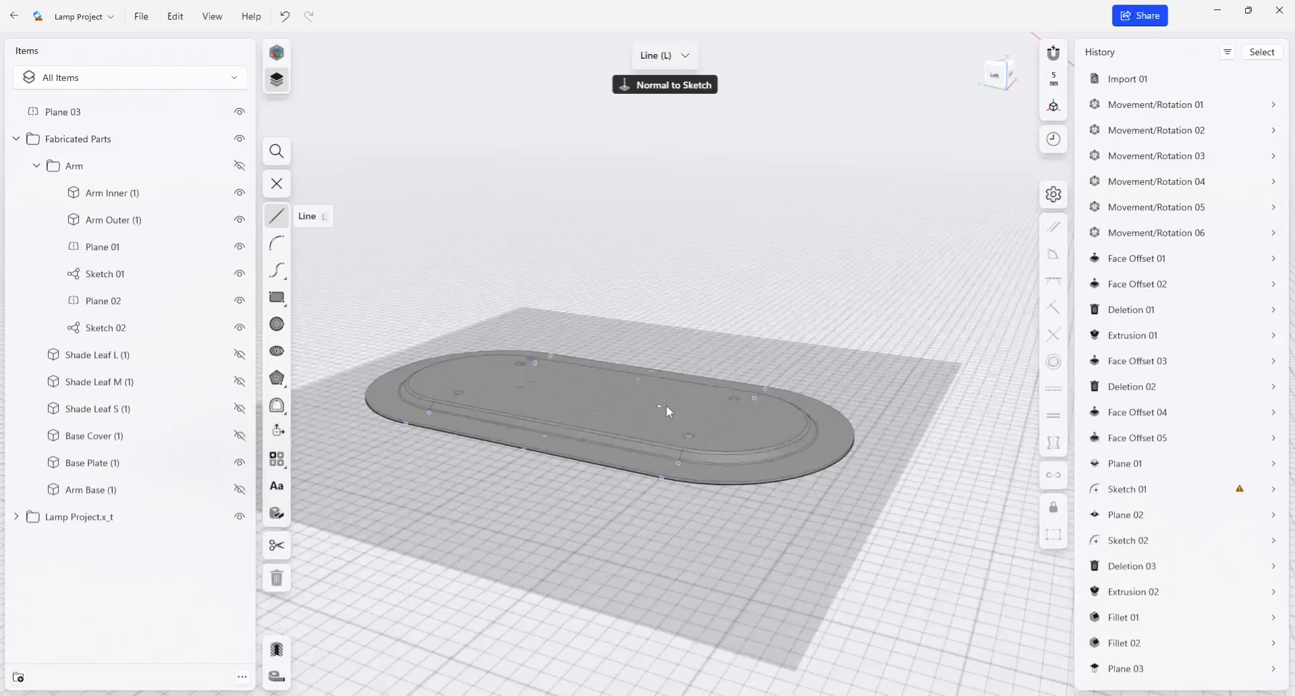
drag(669, 411, 665, 418)
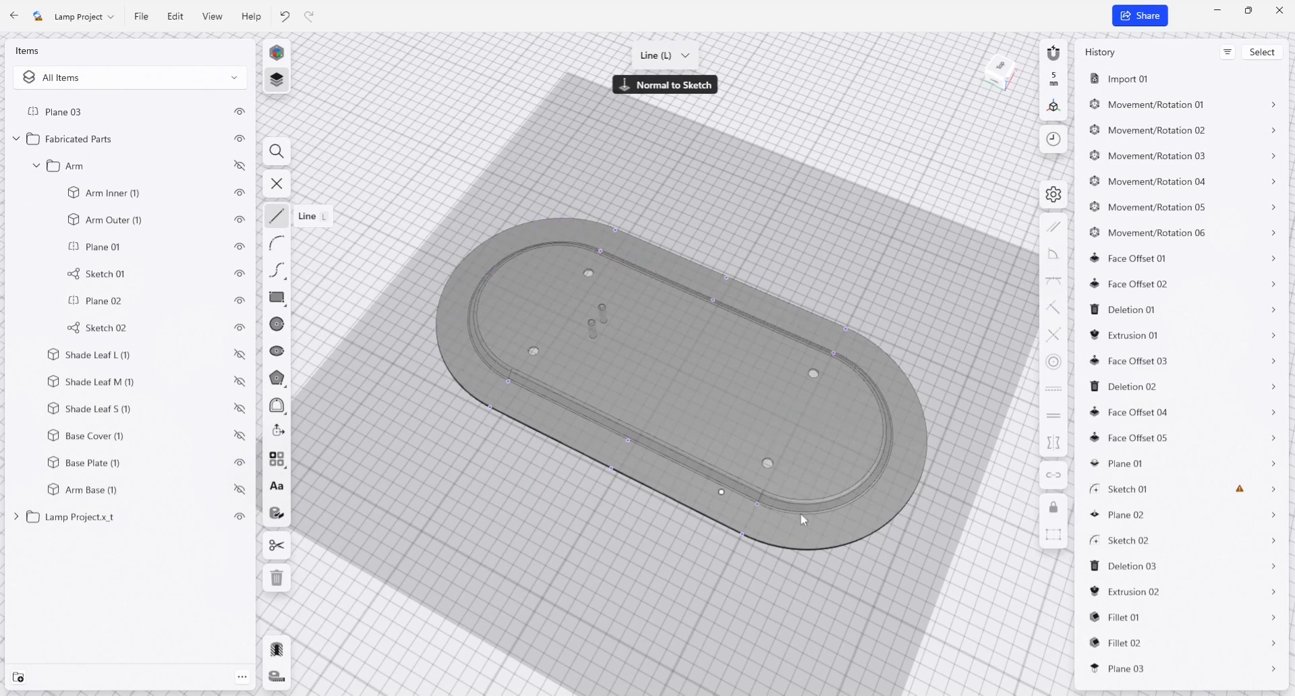
mouse_move(559, 479)
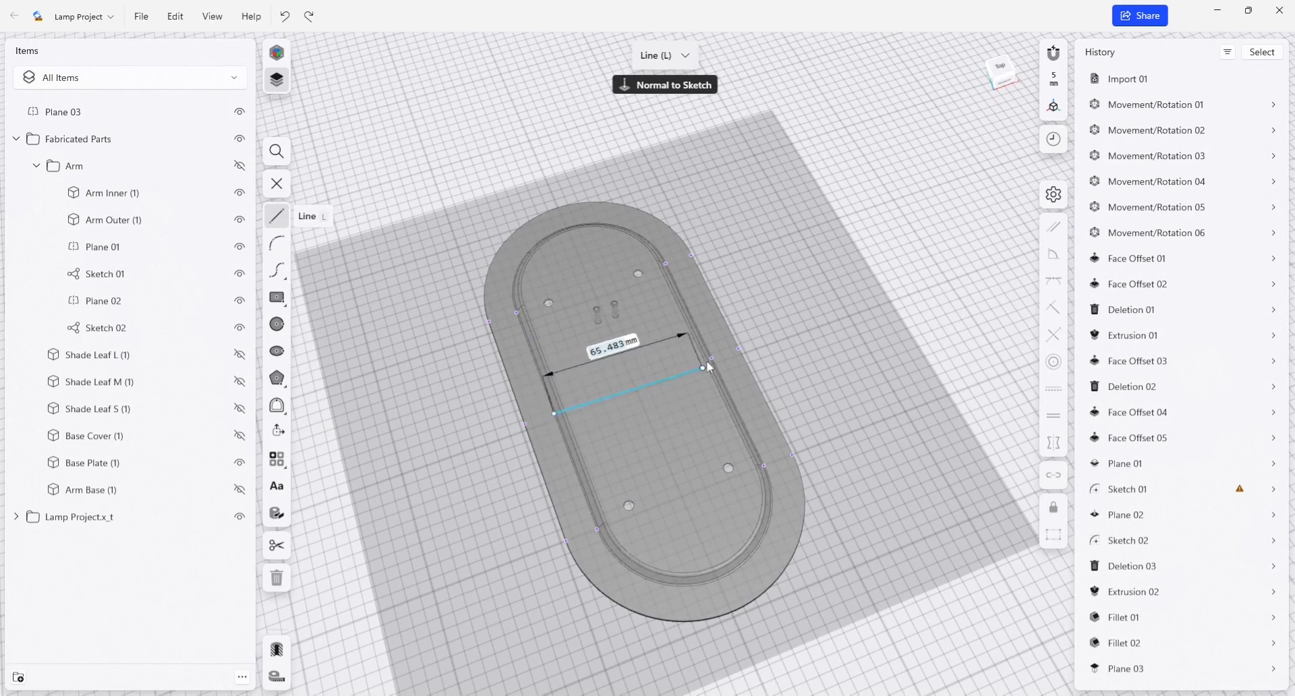
- Size the centred rectangle over the plate to 130 mm wide by 230 mm tall
drag(708, 356, 752, 446)
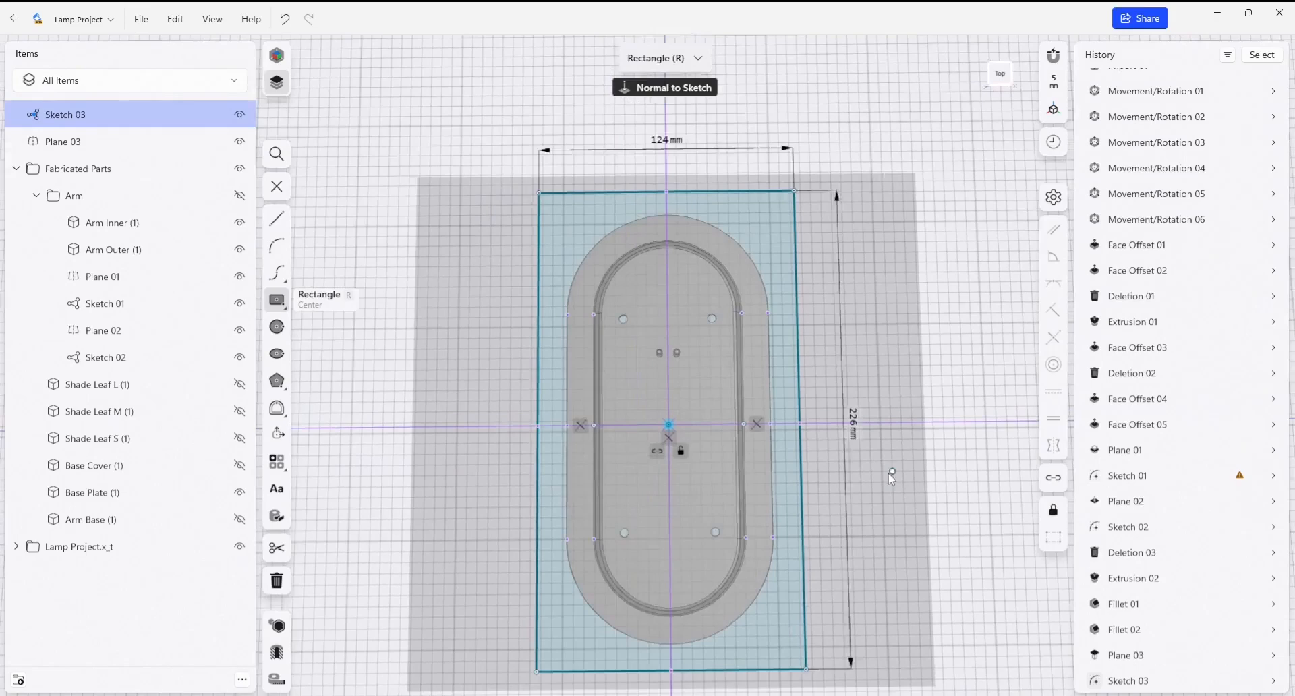
click(658, 139)
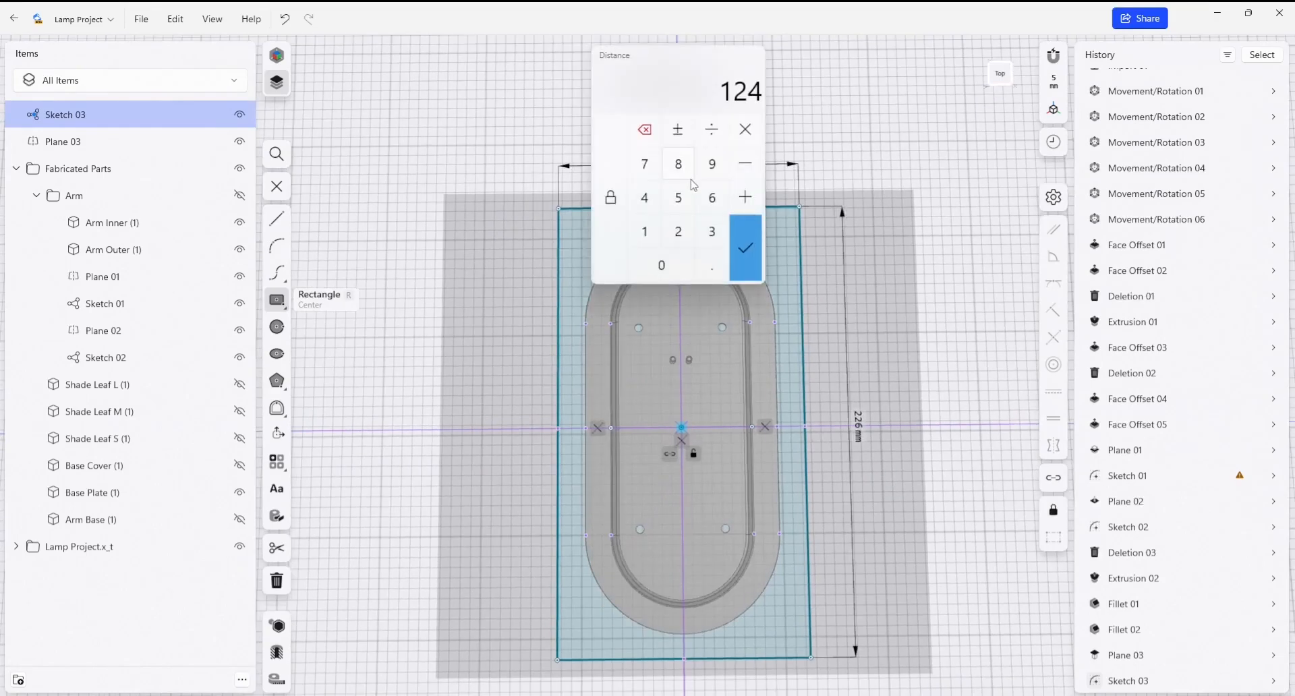
click(645, 130)
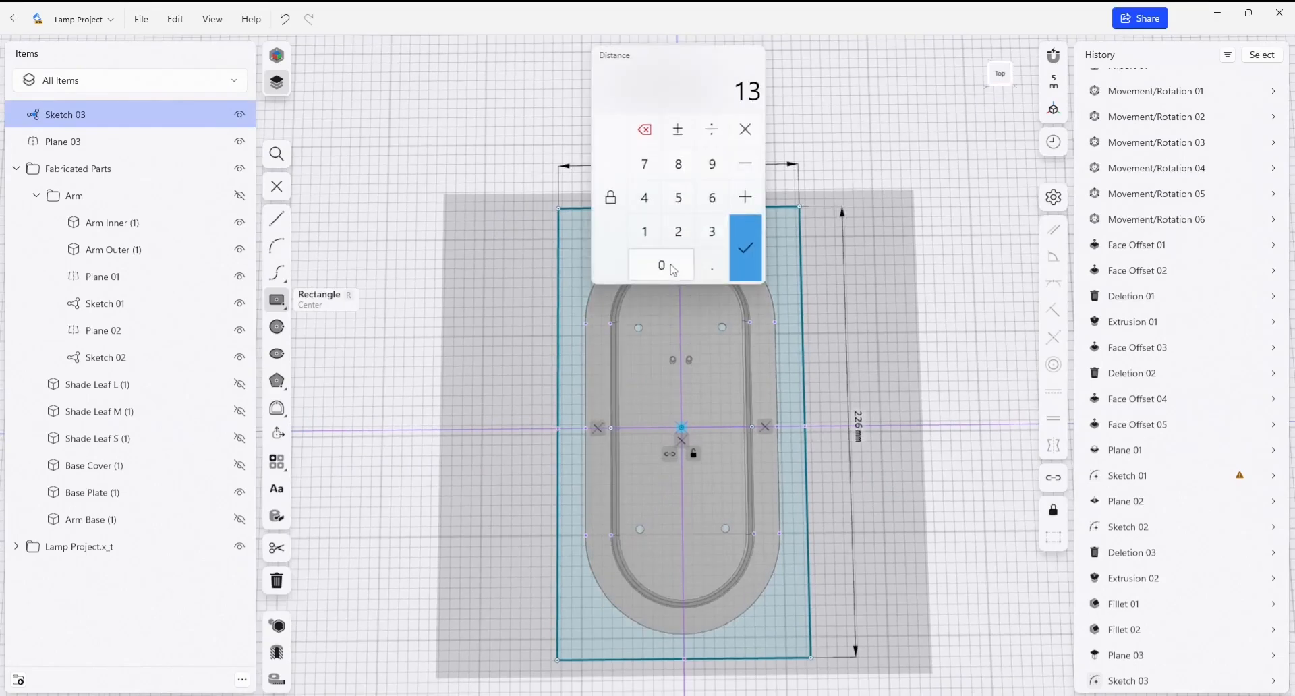
click(743, 247)
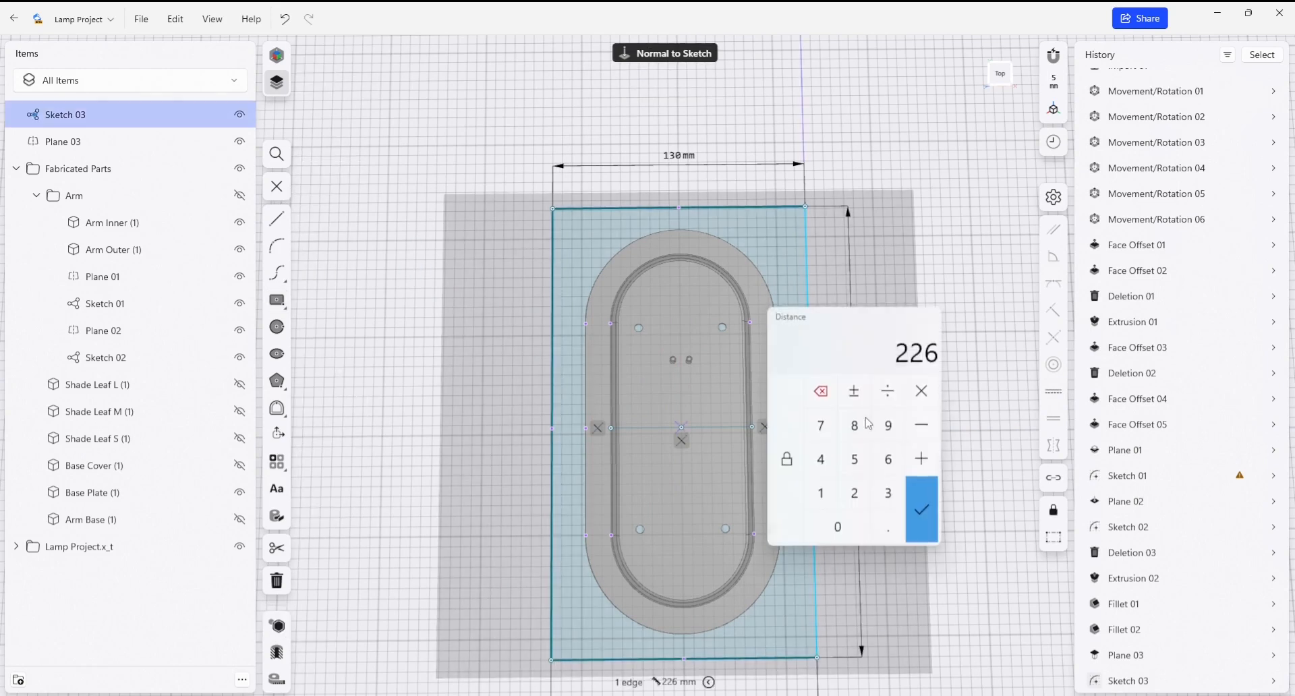
click(836, 526)
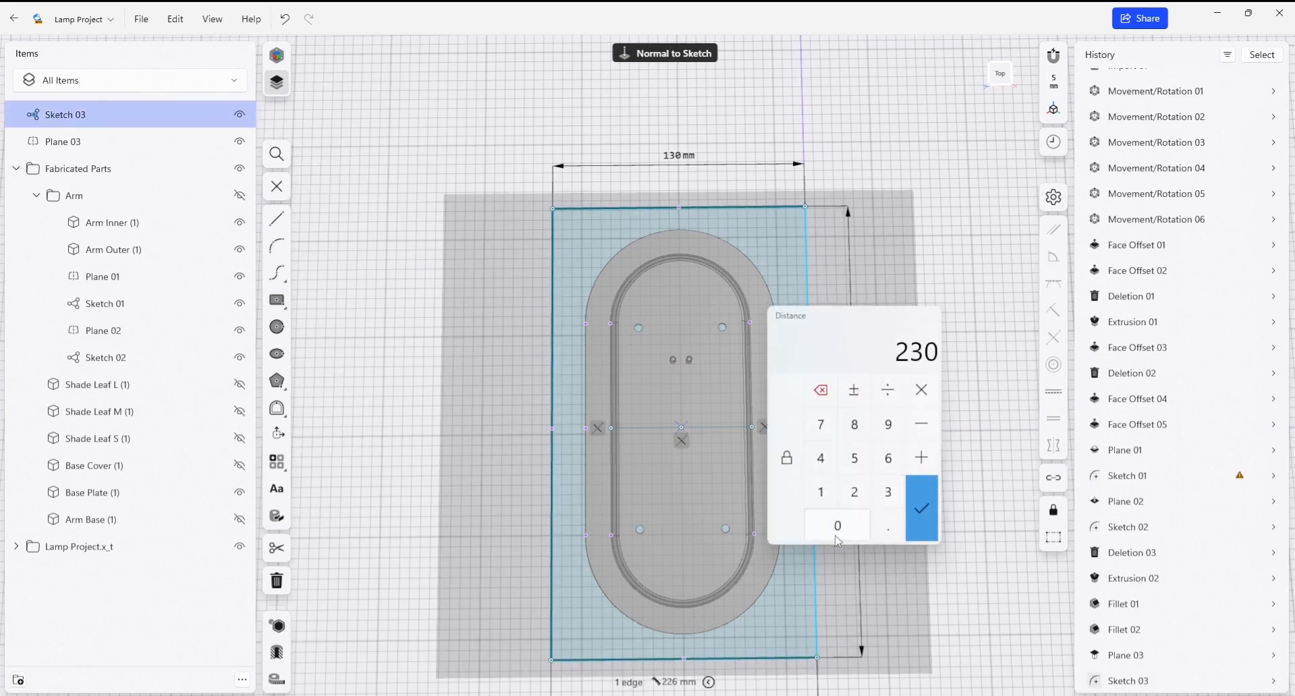
click(920, 509)
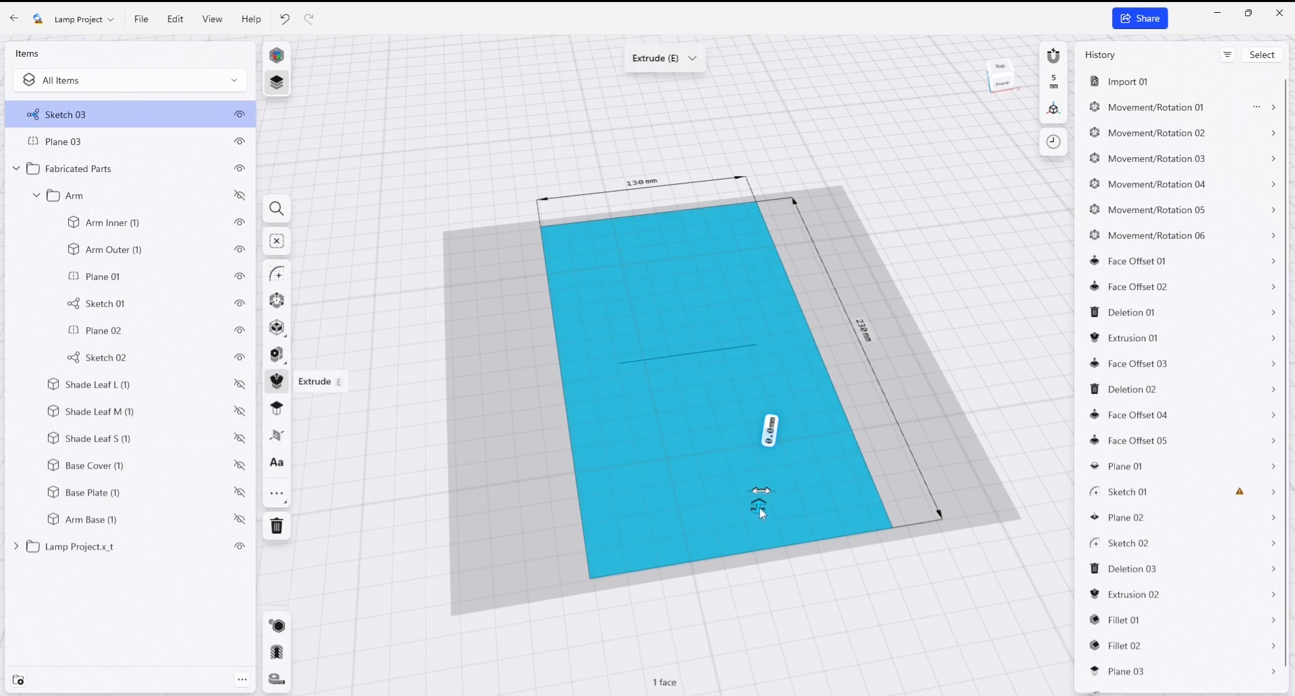
- Extrude the rectangle into solid Body 55 and push its bottom face below the plate plane
drag(759, 495, 766, 451)
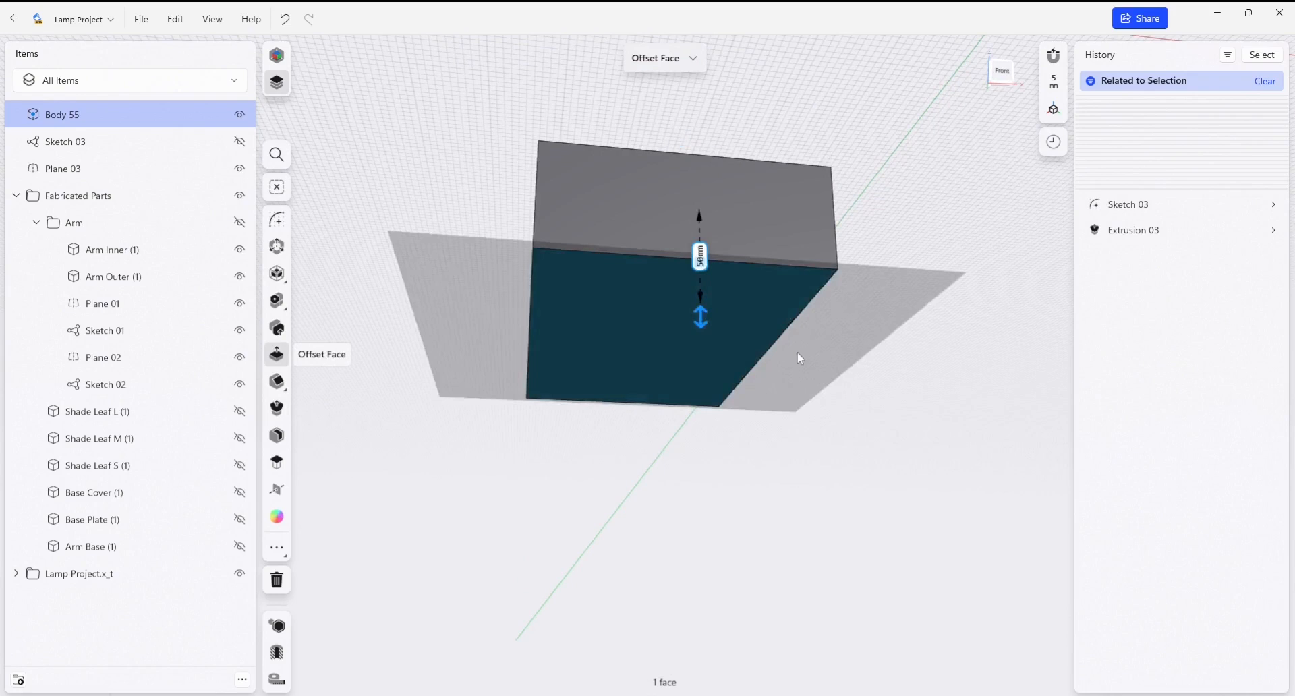
drag(700, 318, 701, 344)
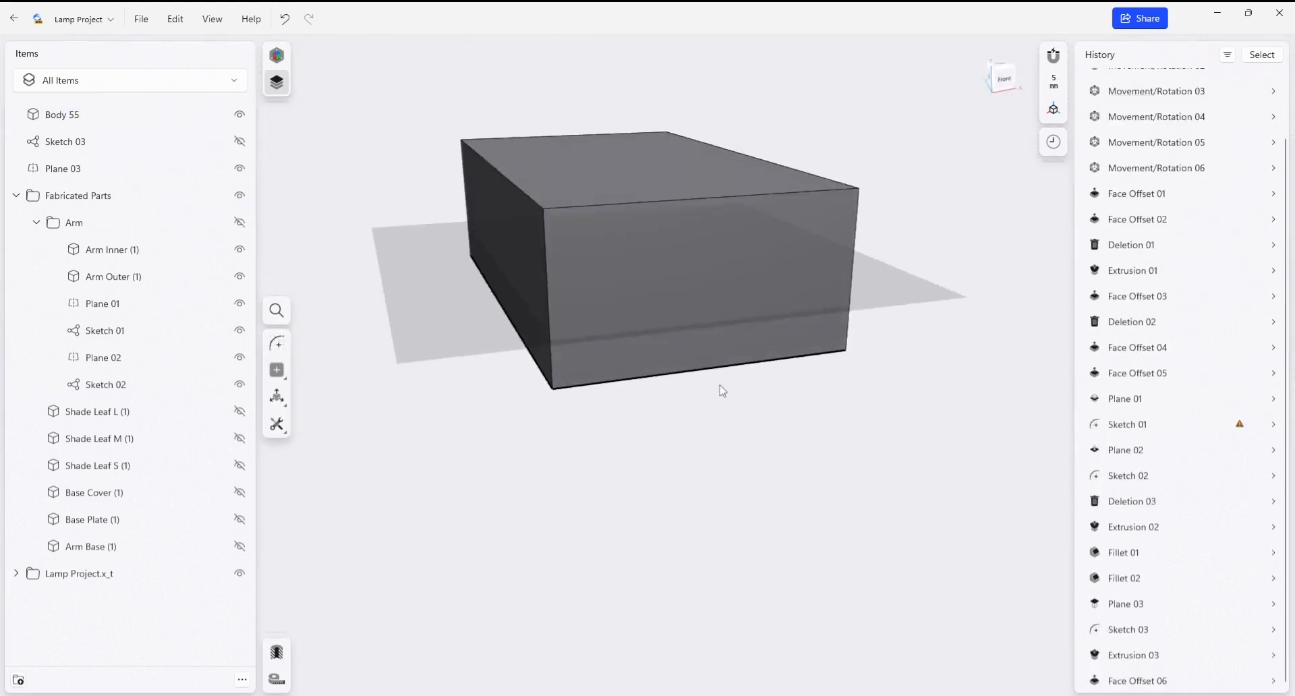
drag(723, 391, 437, 452)
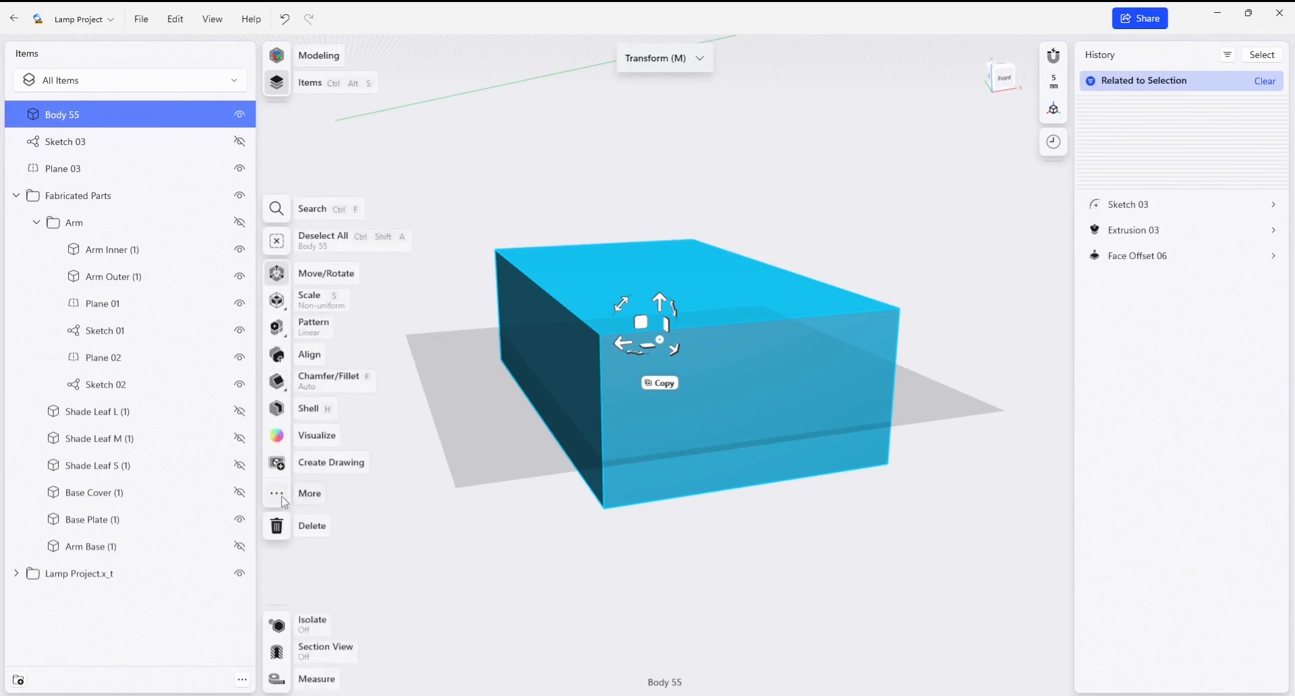
- Subtract the Base Plate from Body 55, keeping the plate as an original, and finish Boolean 01
click(310, 493)
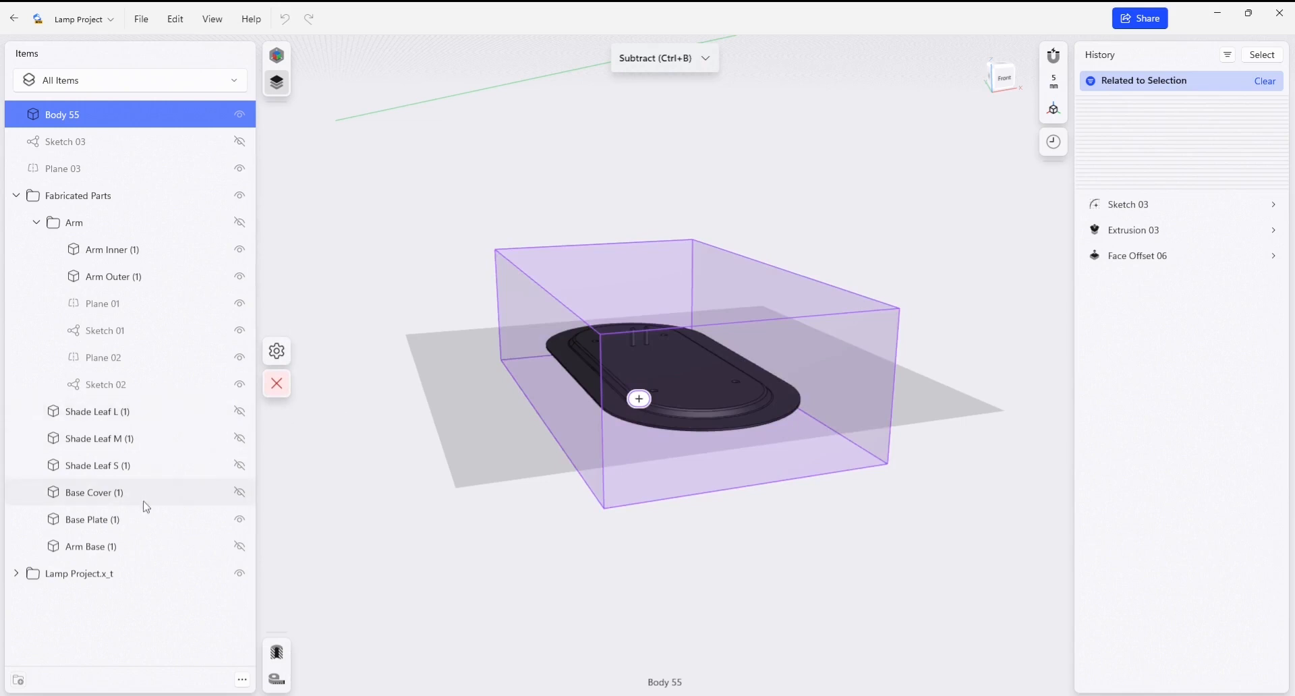
click(91, 519)
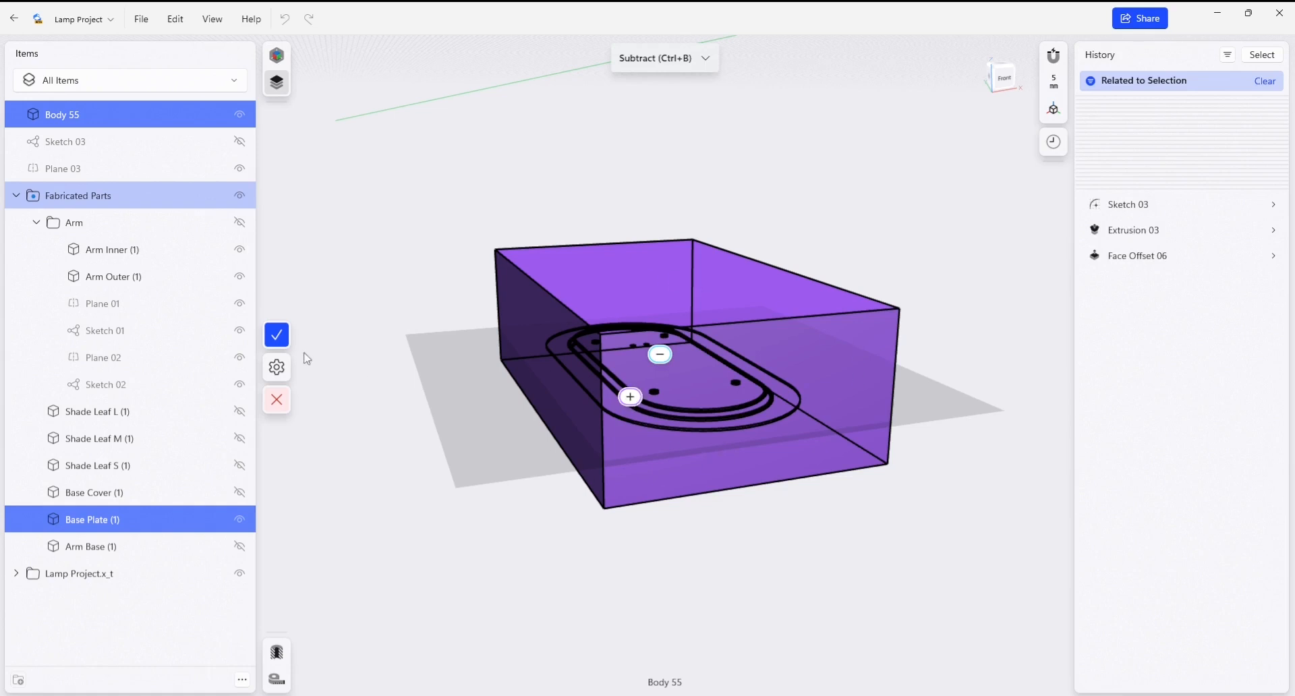
click(276, 367)
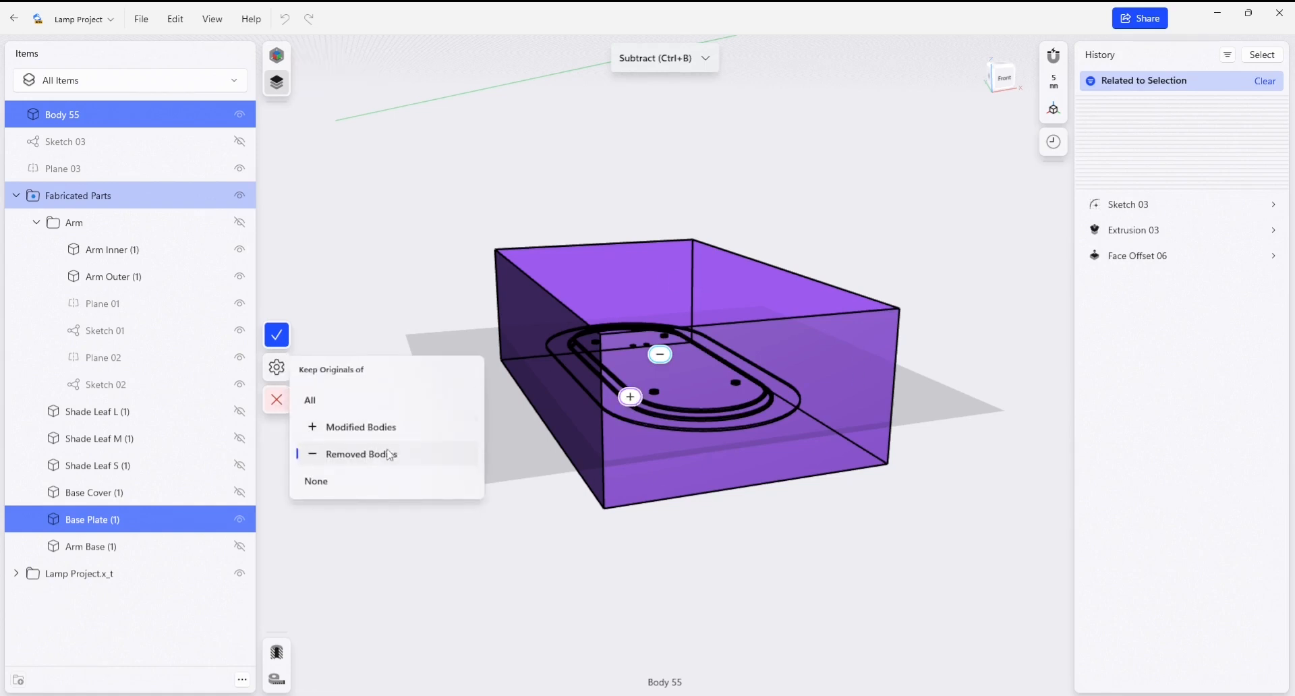
mouse_move(284, 437)
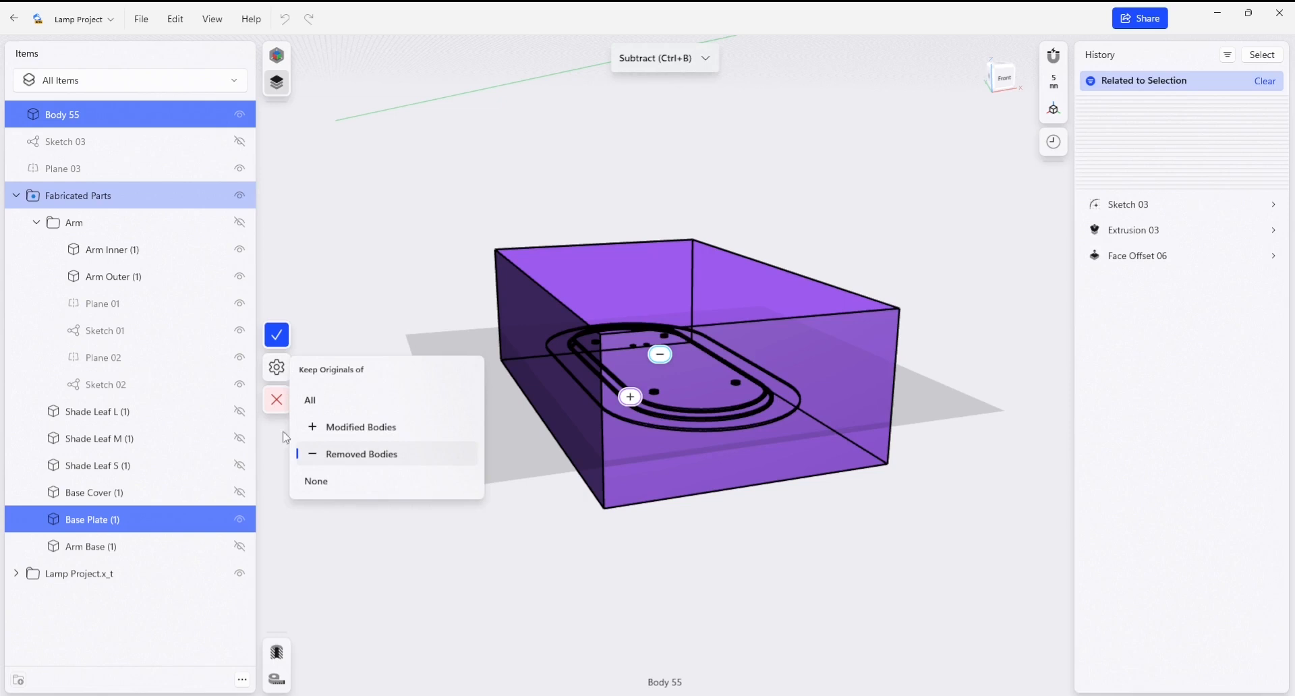
click(361, 453)
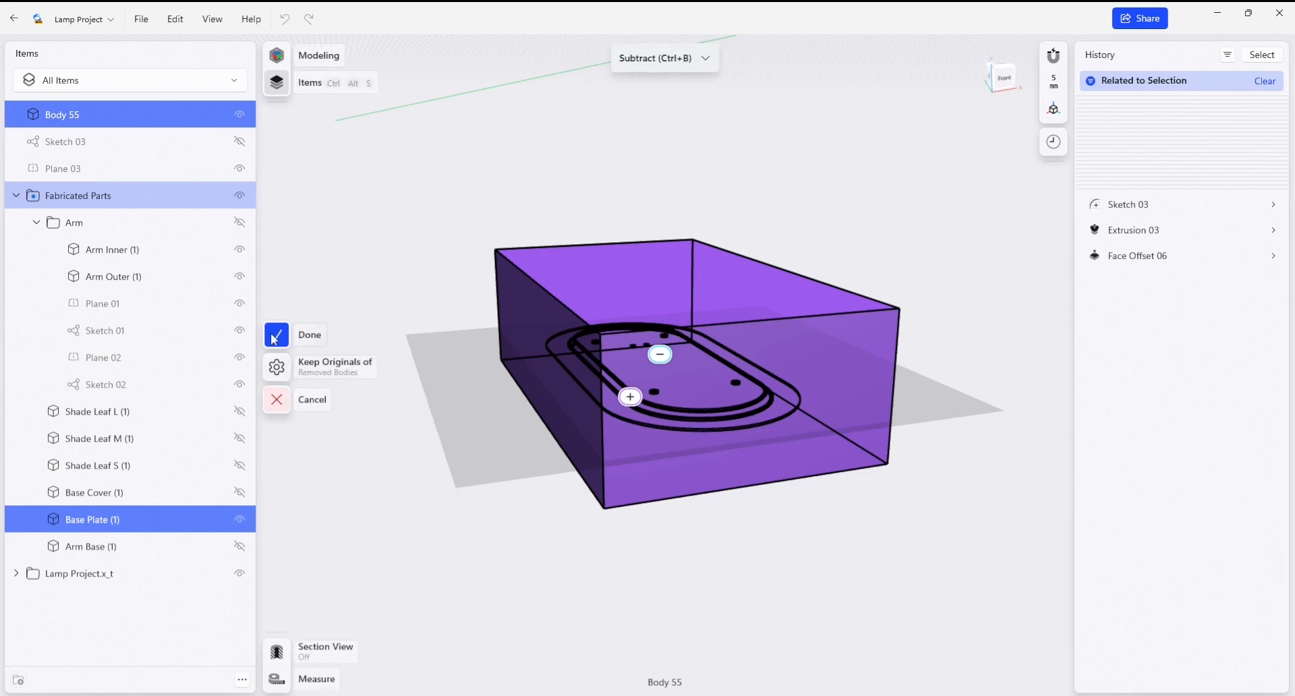
click(276, 335)
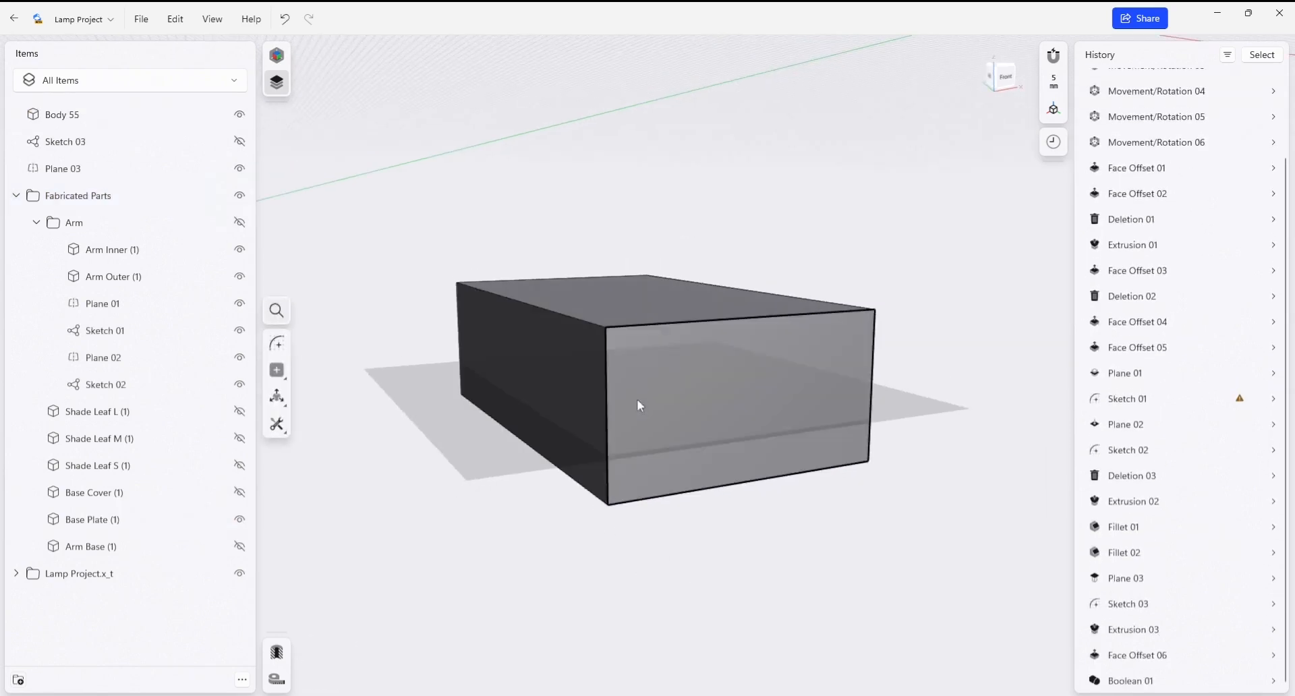
mouse_move(552, 345)
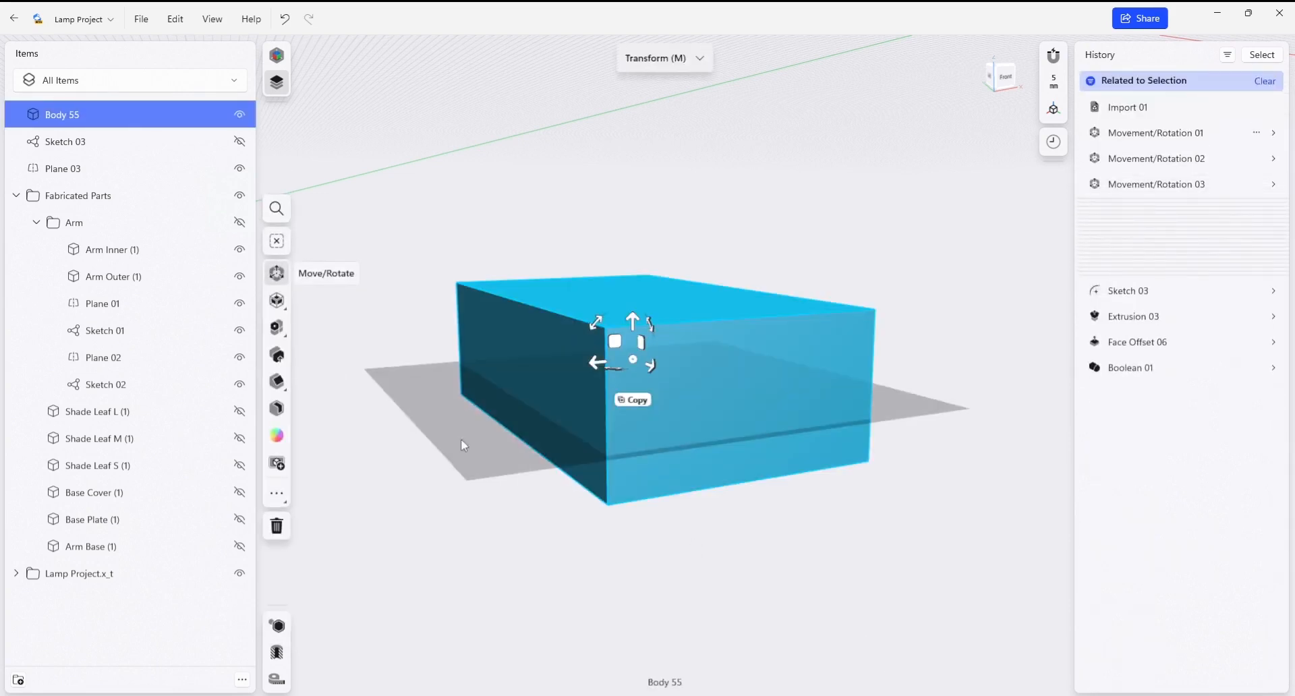
- Split Body 55 along the base plate's plane into Body 55 and Body 55*
drag(599, 362, 601, 363)
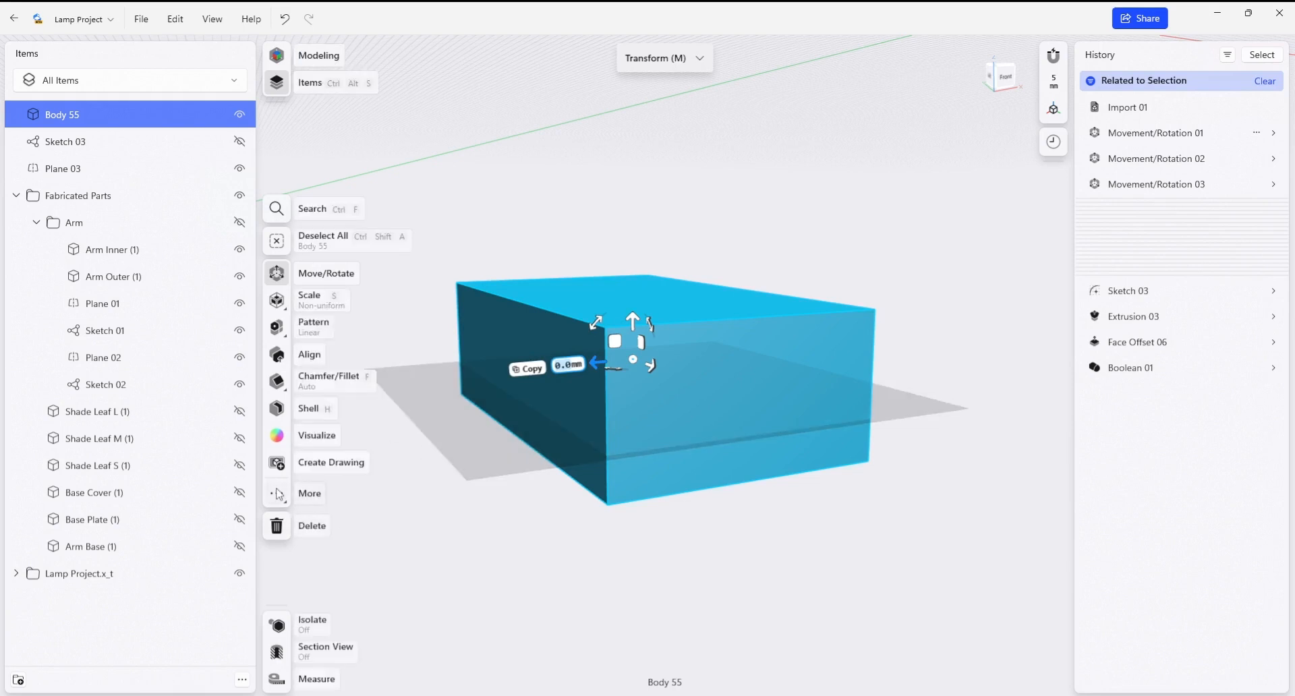
click(309, 492)
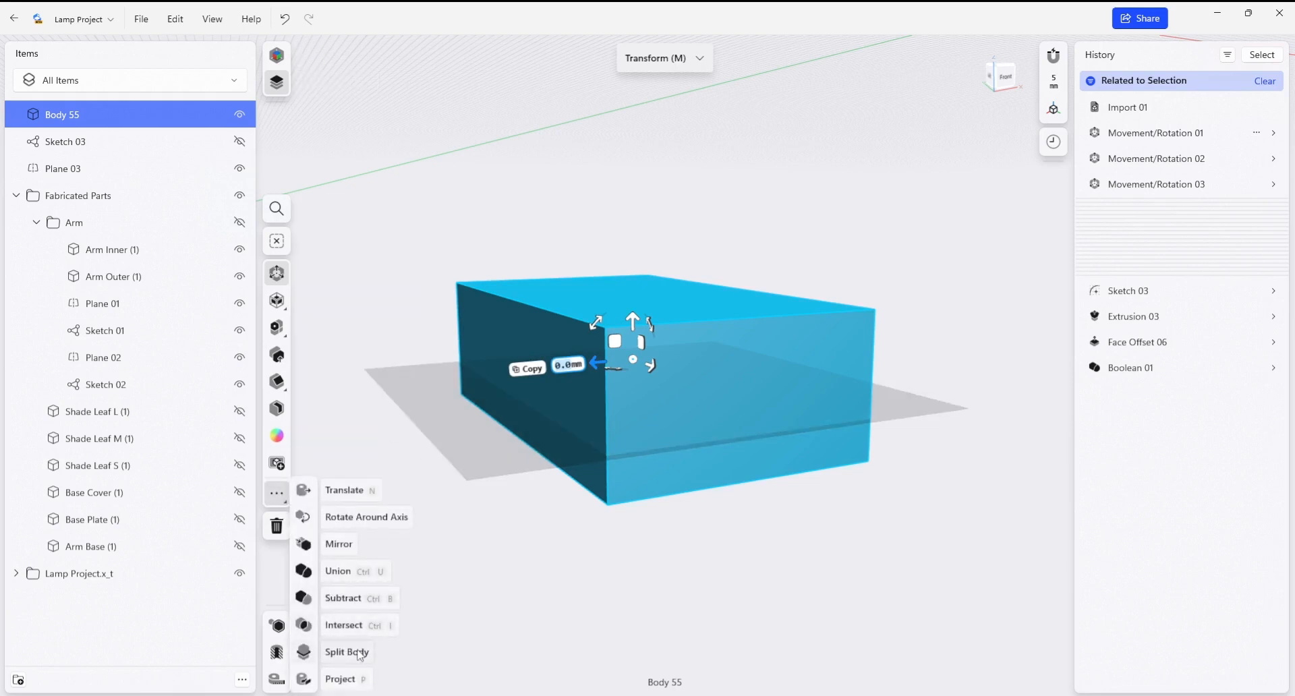
click(347, 651)
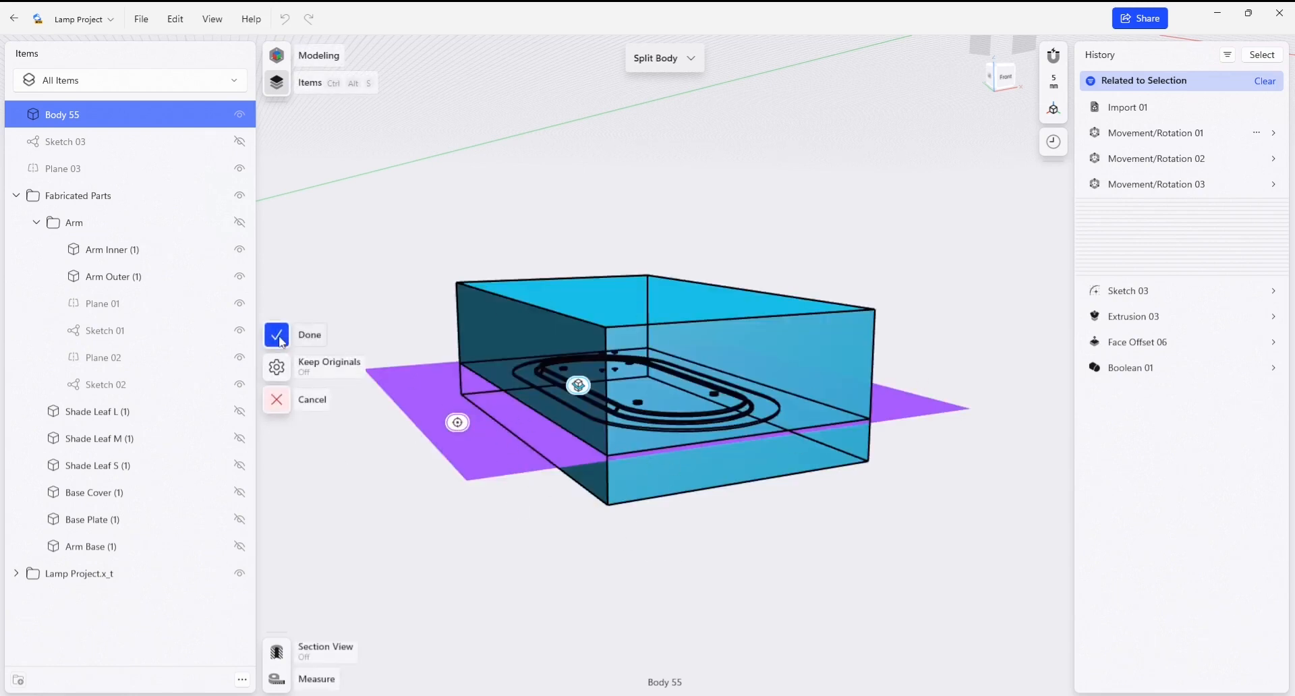
click(309, 335)
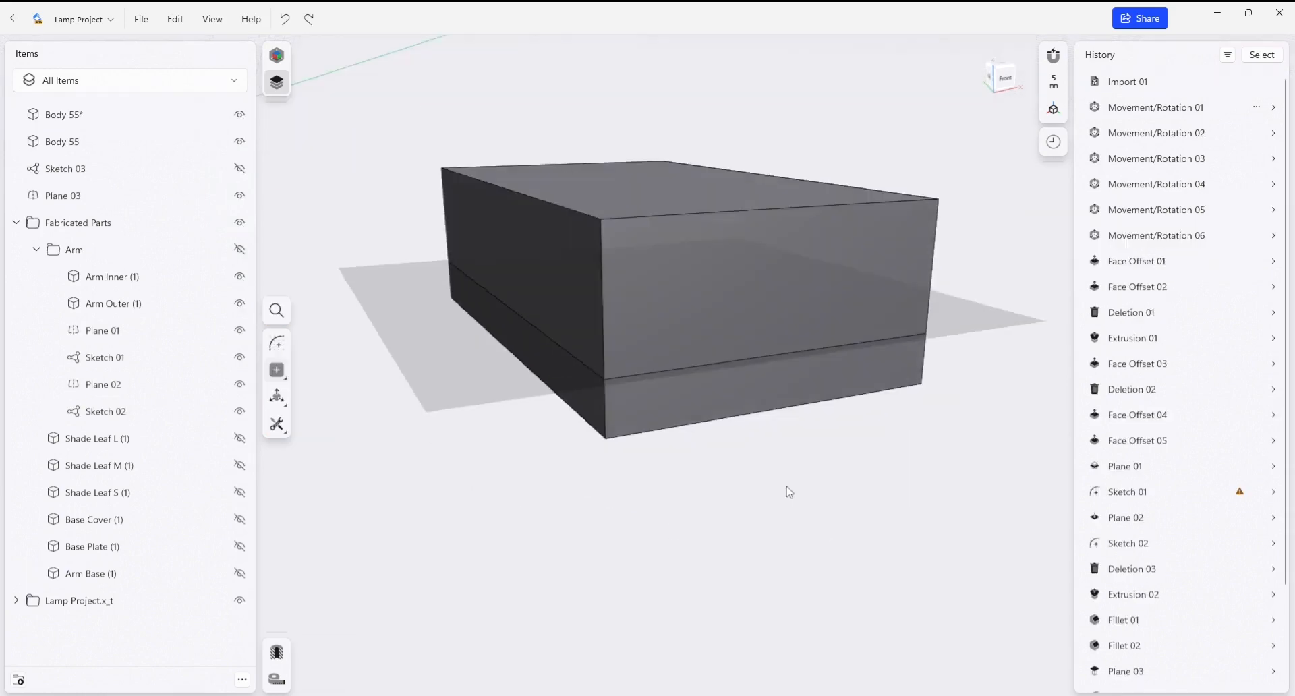
- Move the lower die half downward, show and select the Base Plate, and start an Offset Face for Plane 04
click(62, 142)
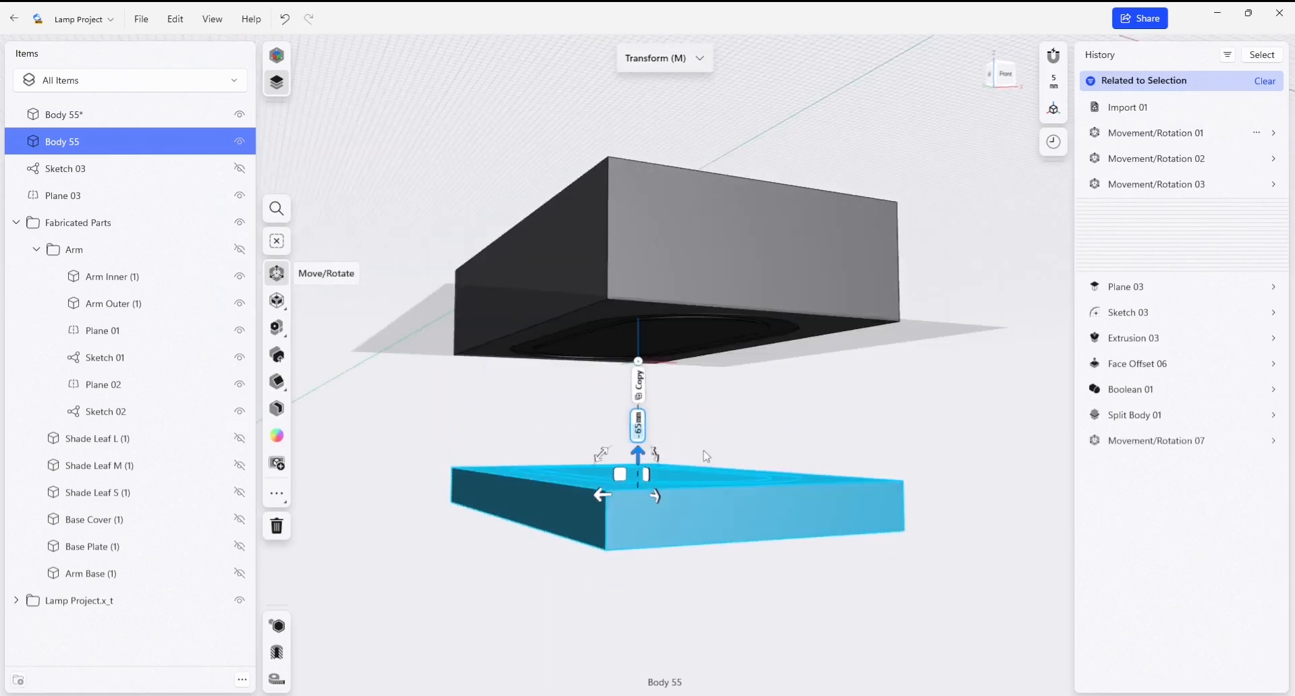
drag(743, 330, 693, 241)
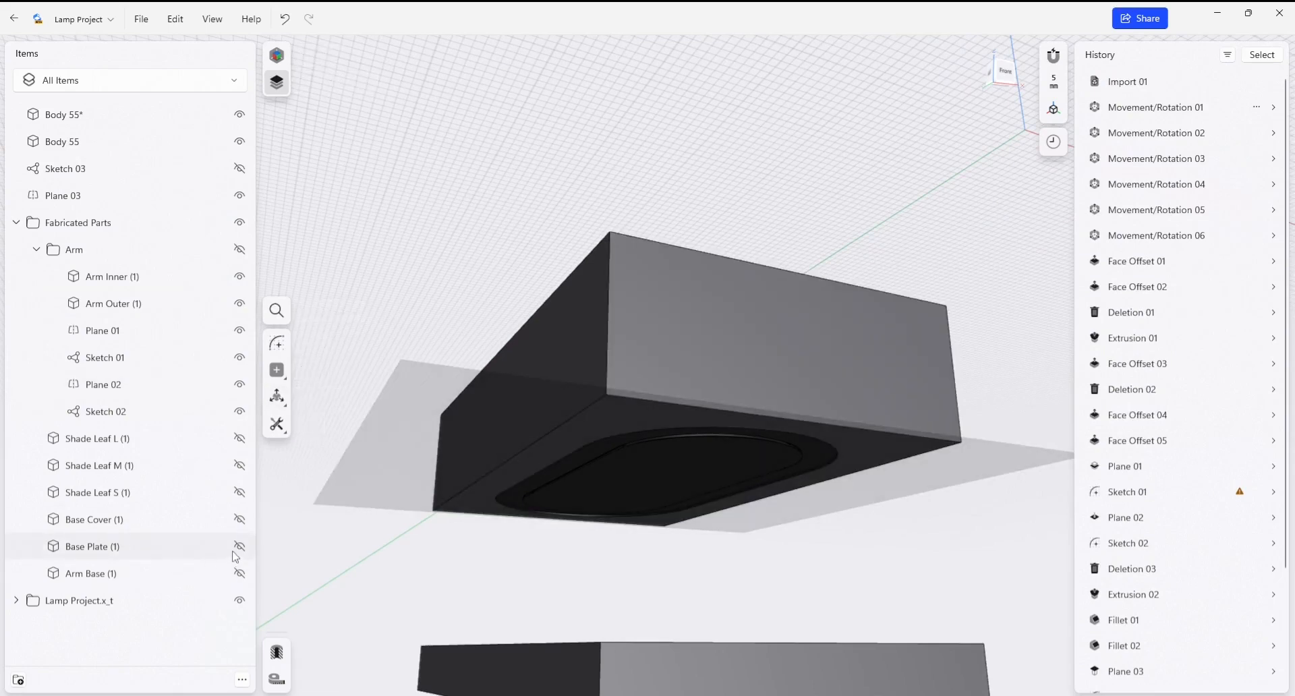
click(240, 546)
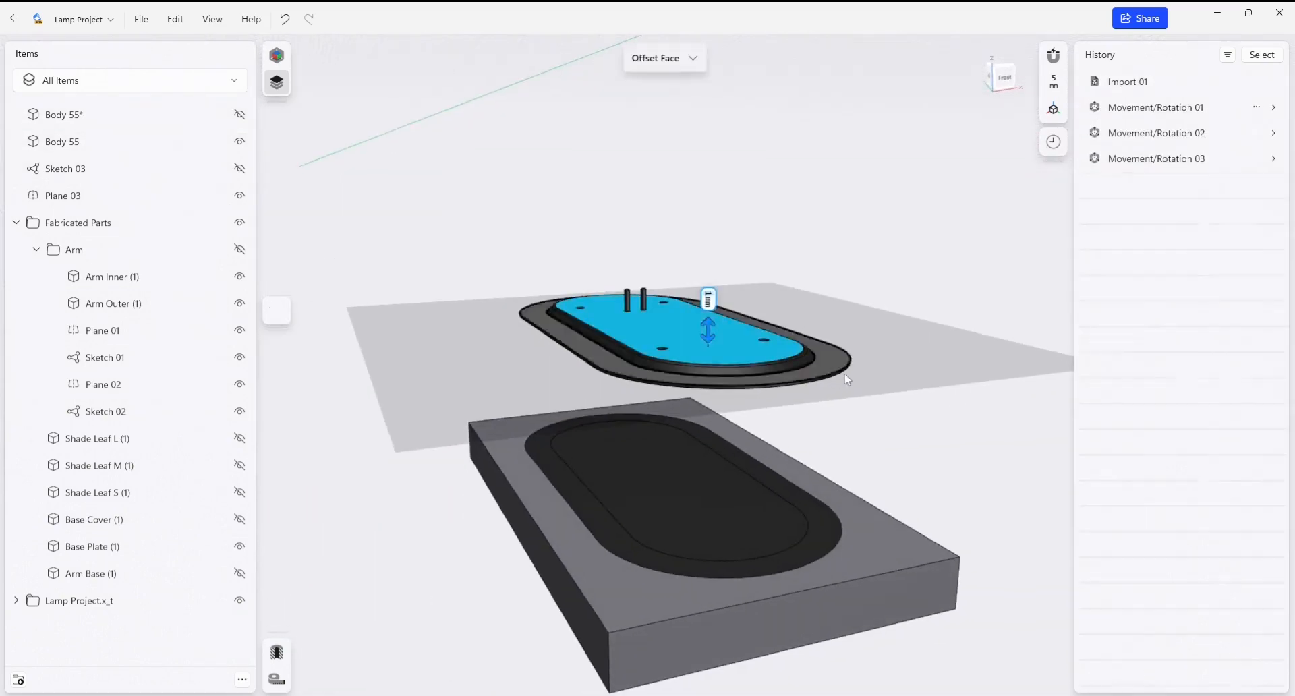
click(92, 547)
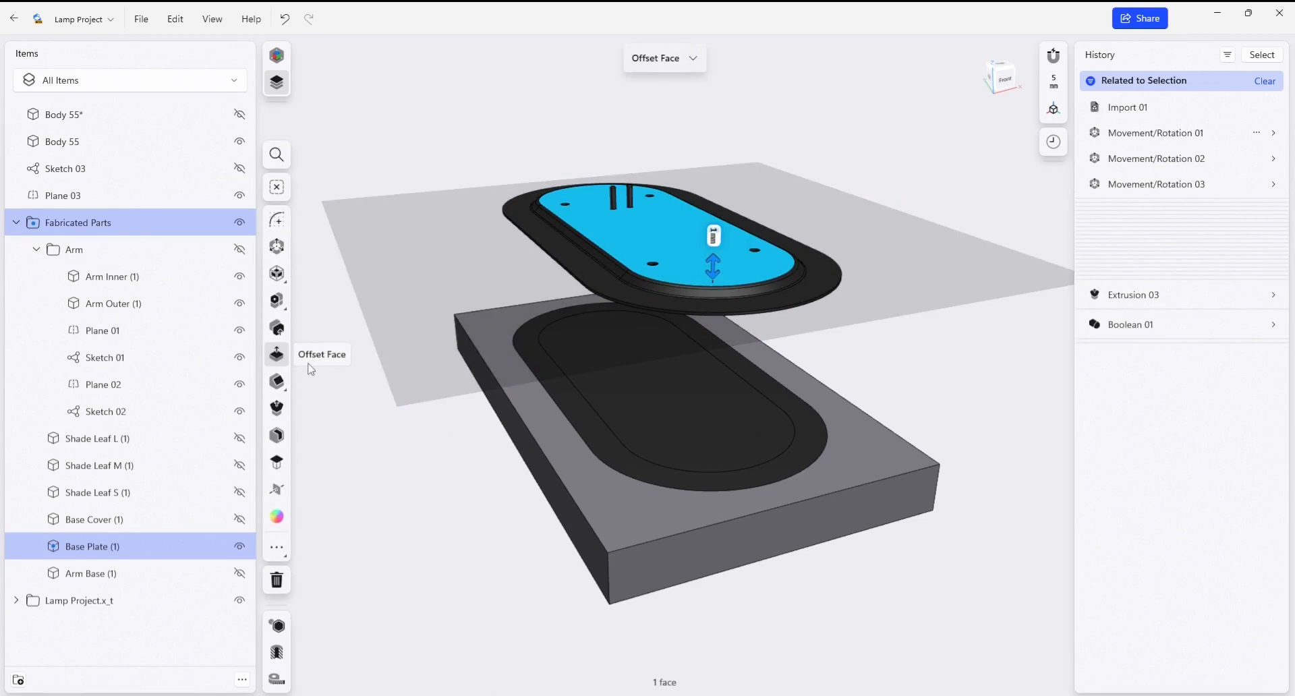
click(275, 546)
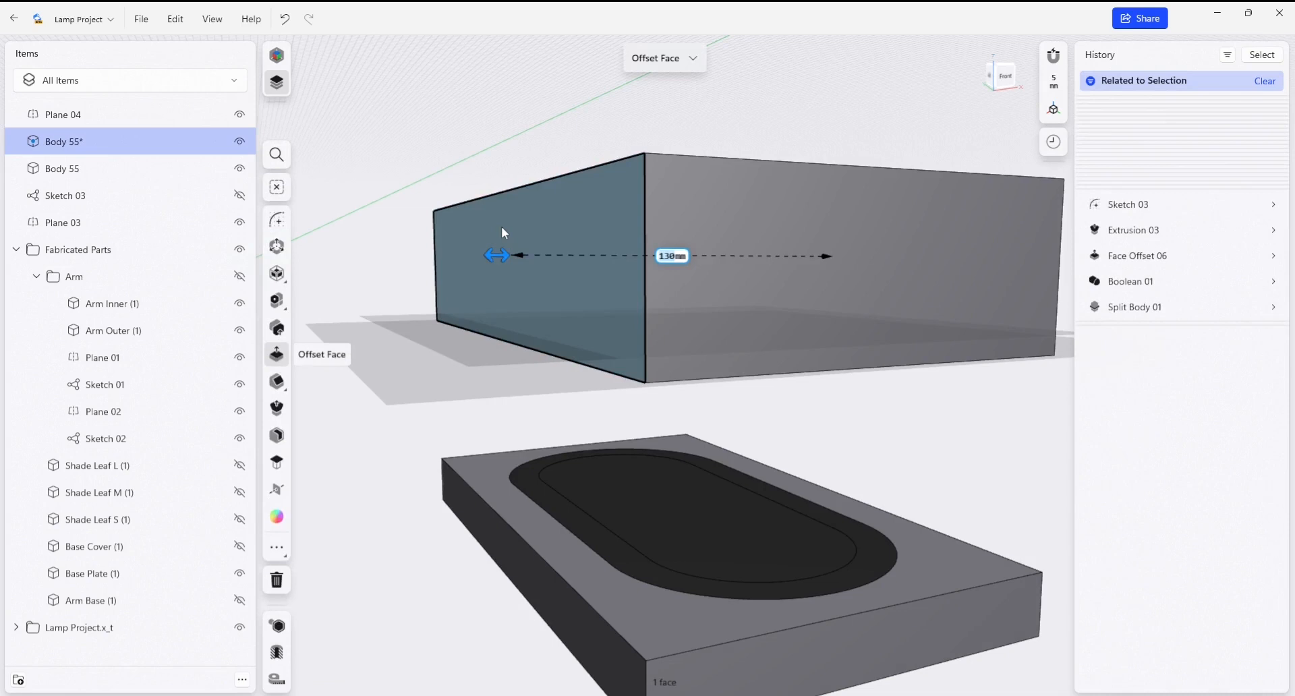
- Split the top die half Body 55* with Plane 04 into extra bodies
click(276, 273)
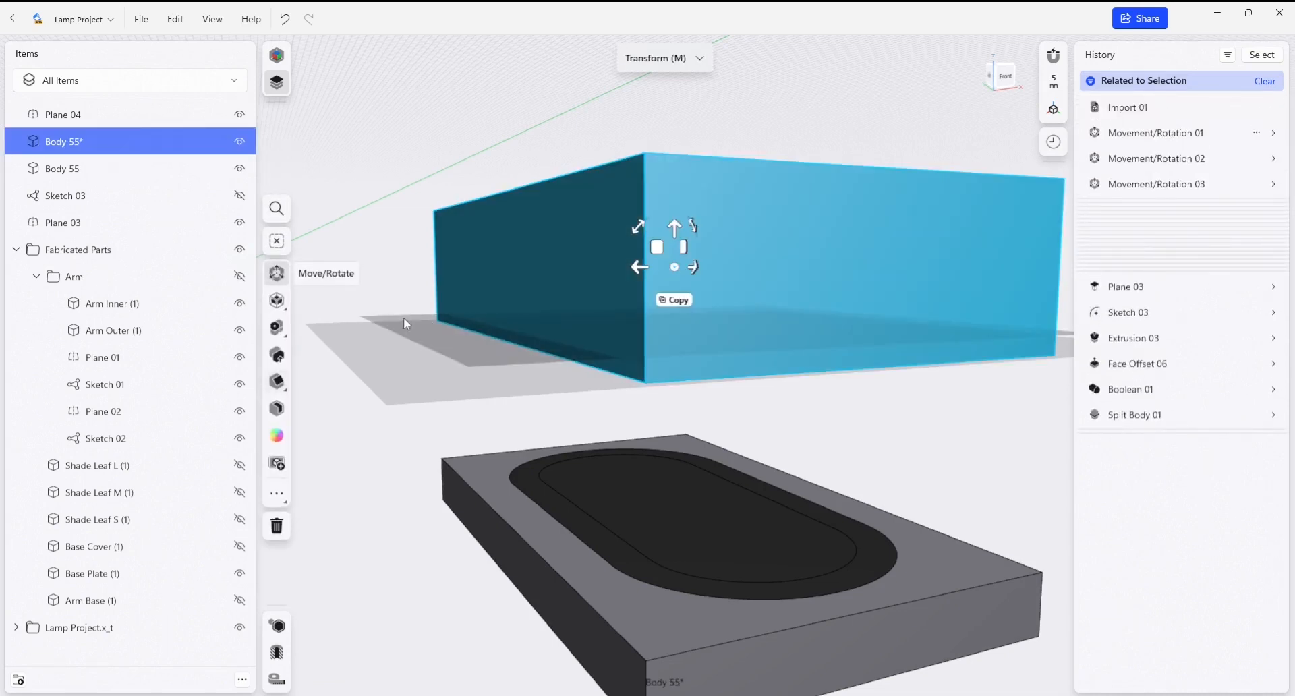
click(64, 113)
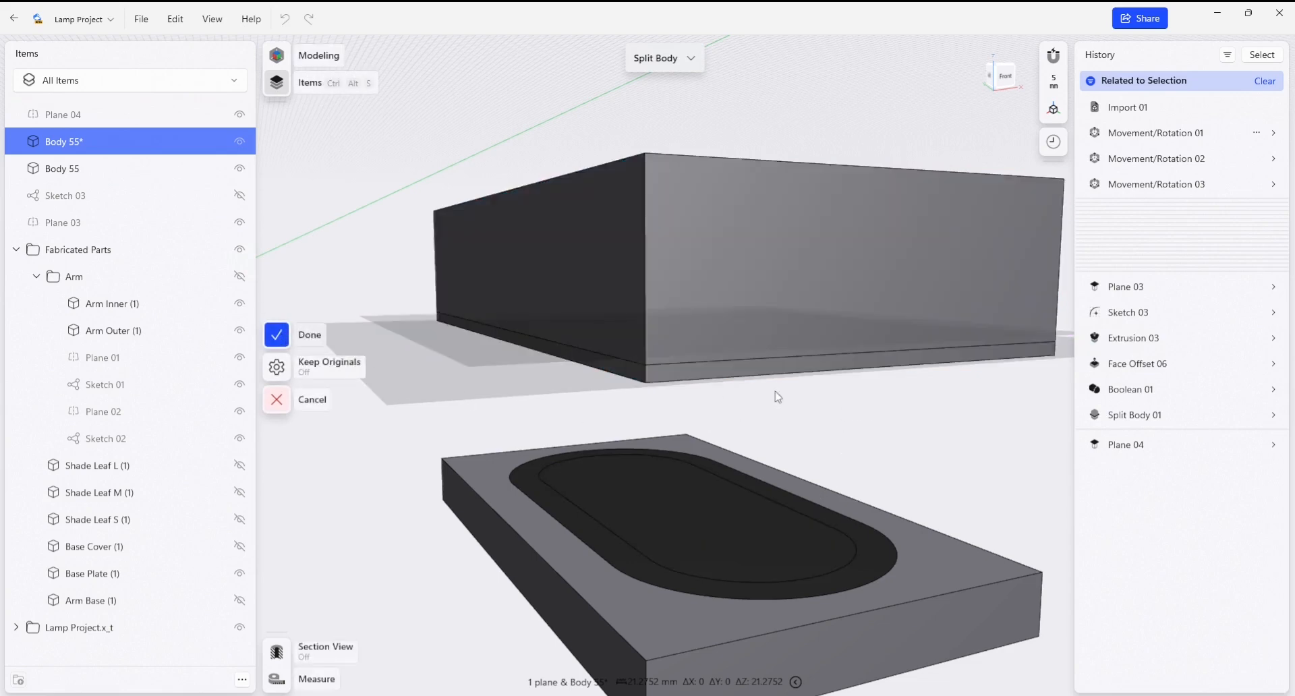
click(309, 334)
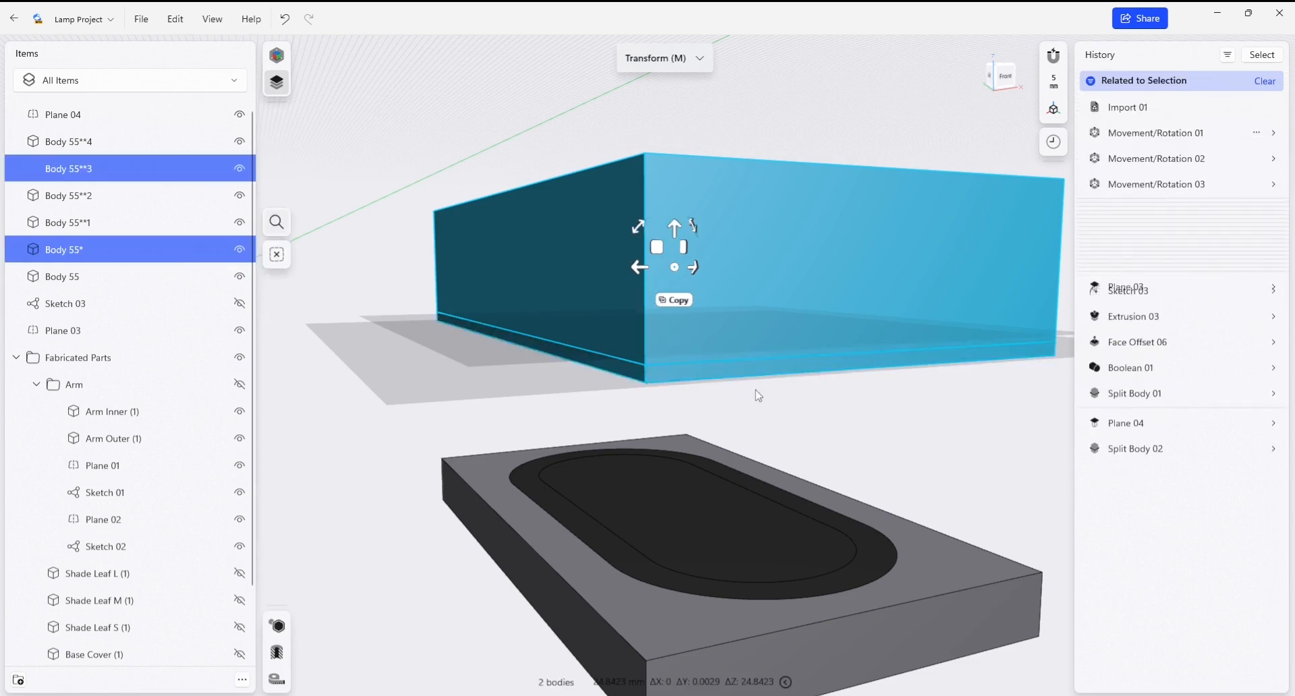
- Raise the resulting top die pieces well above the base plate
drag(675, 267, 675, 165)
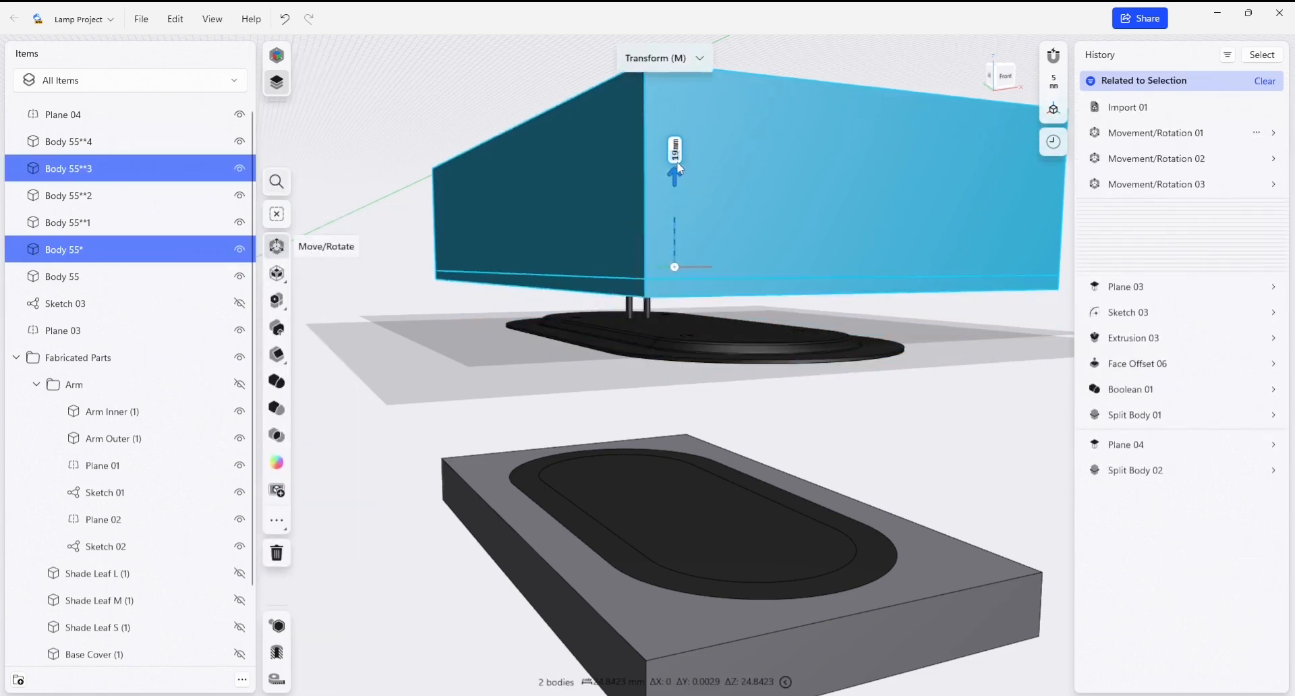
drag(674, 174, 674, 99)
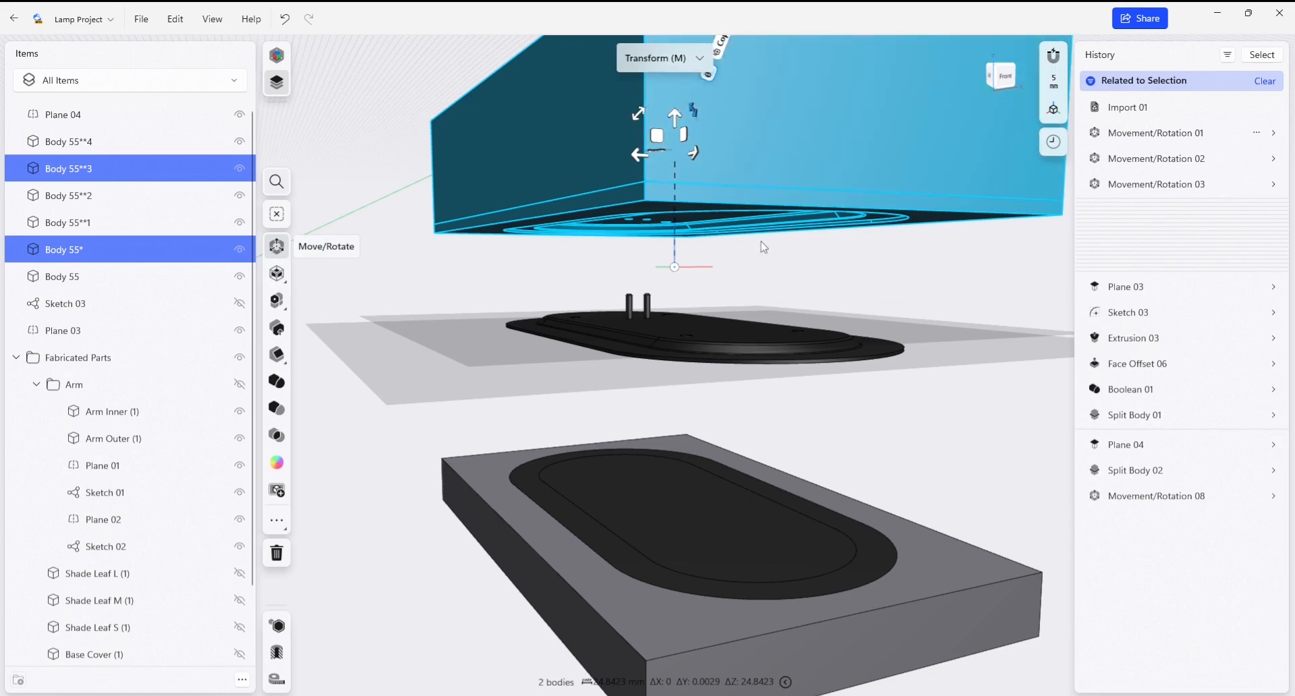
click(1155, 495)
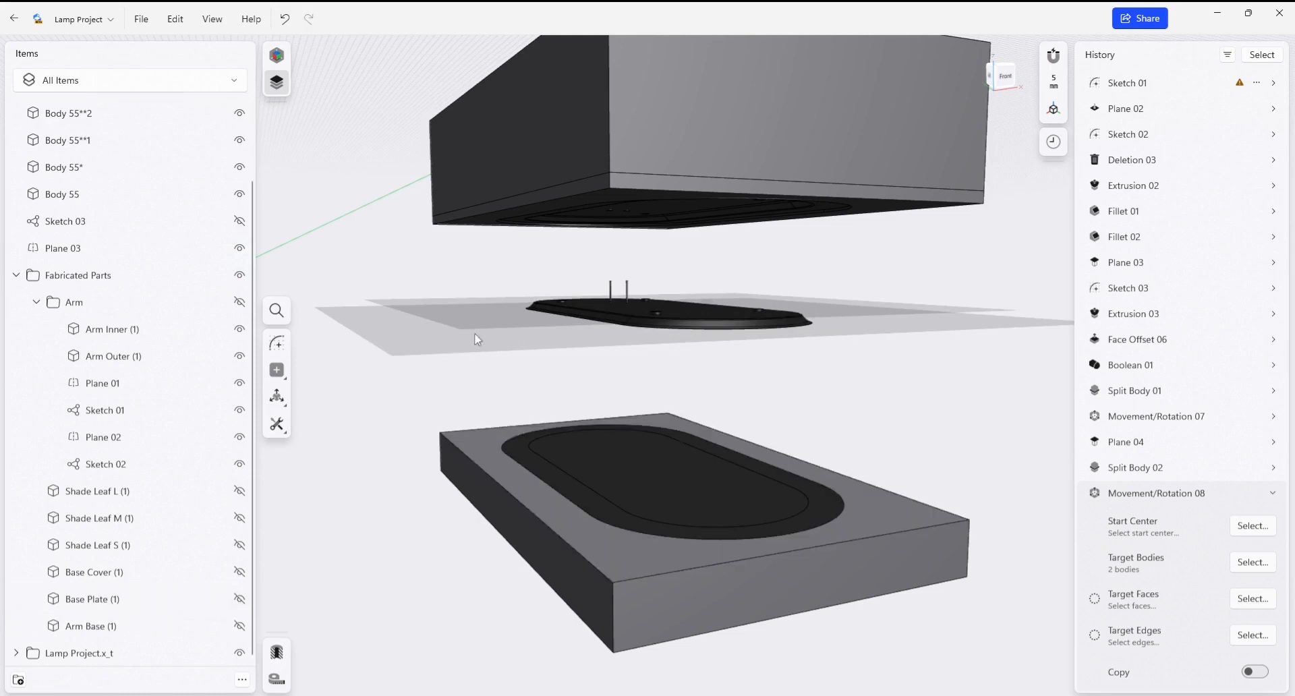
- Hide Plane 04, select the bottom die half Body 55, and expand its Movement/Rotation 07 history step
click(63, 248)
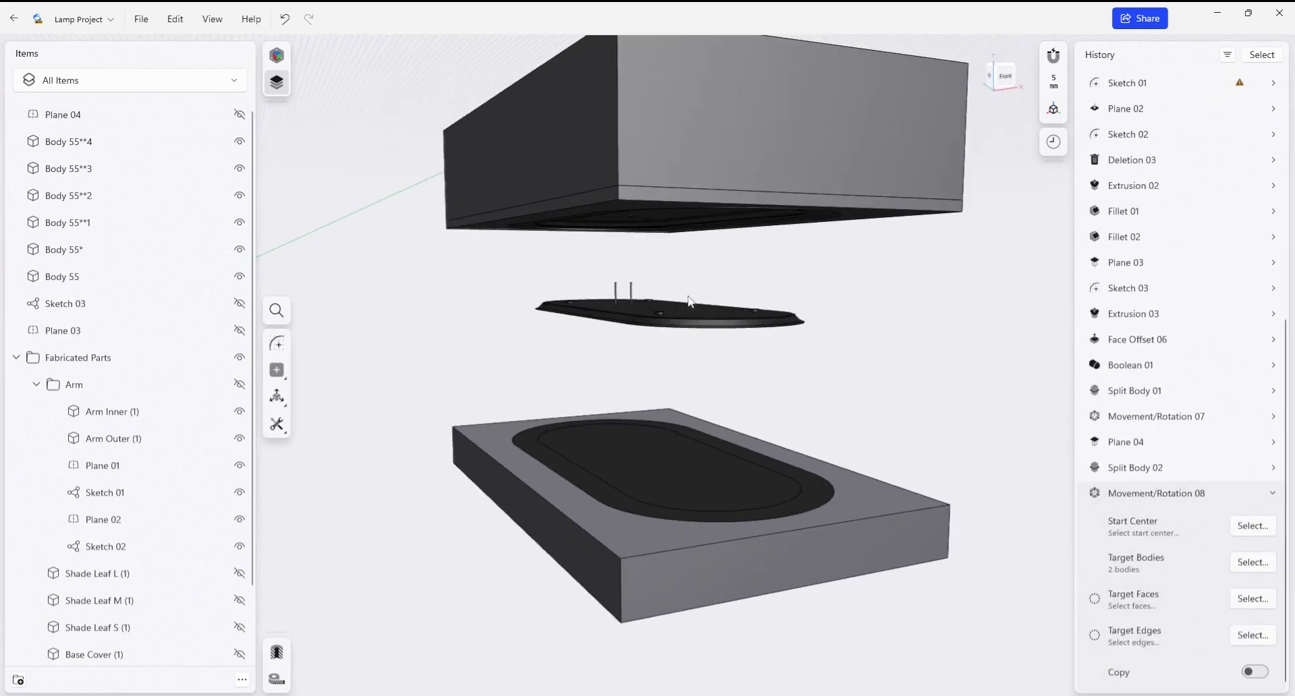
click(669, 312)
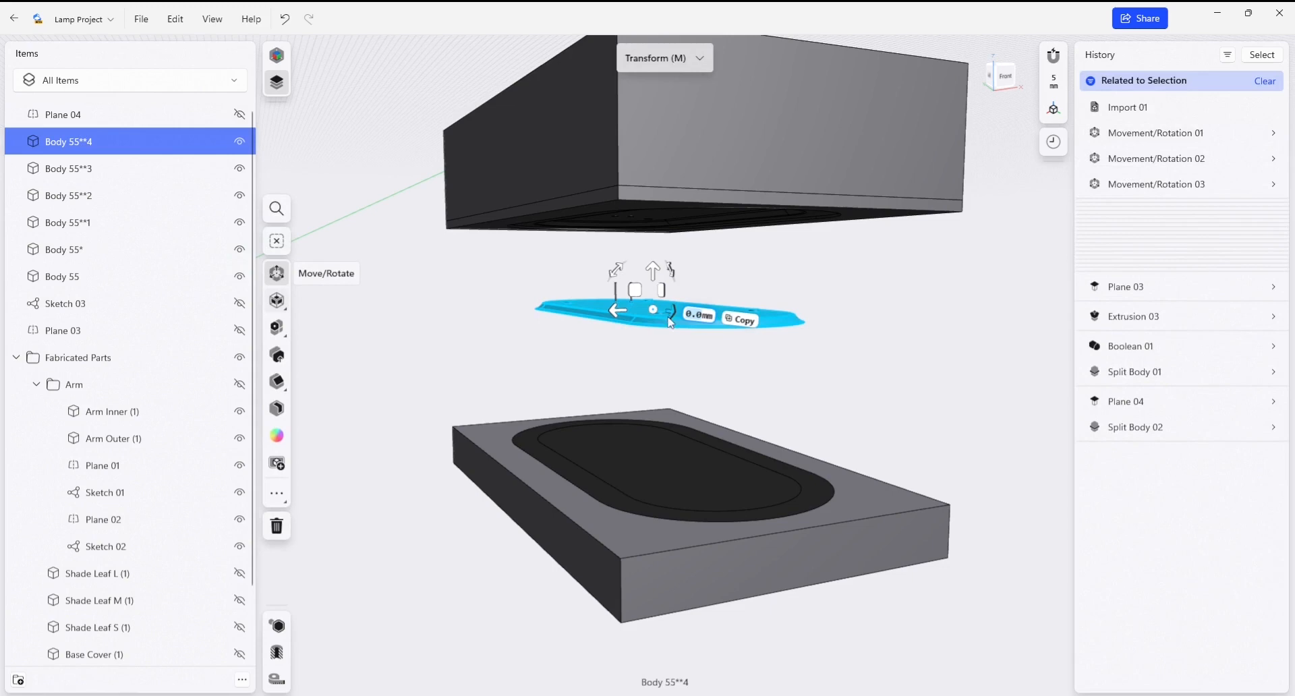
mouse_move(929, 418)
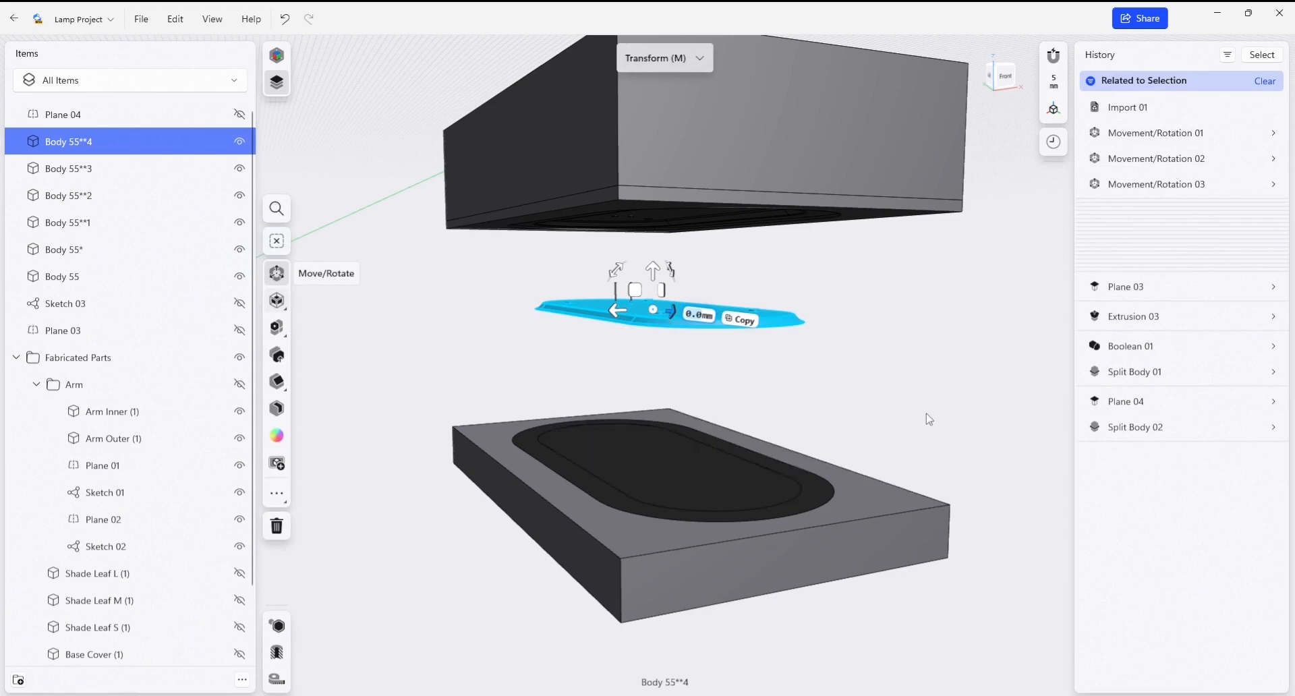
click(64, 275)
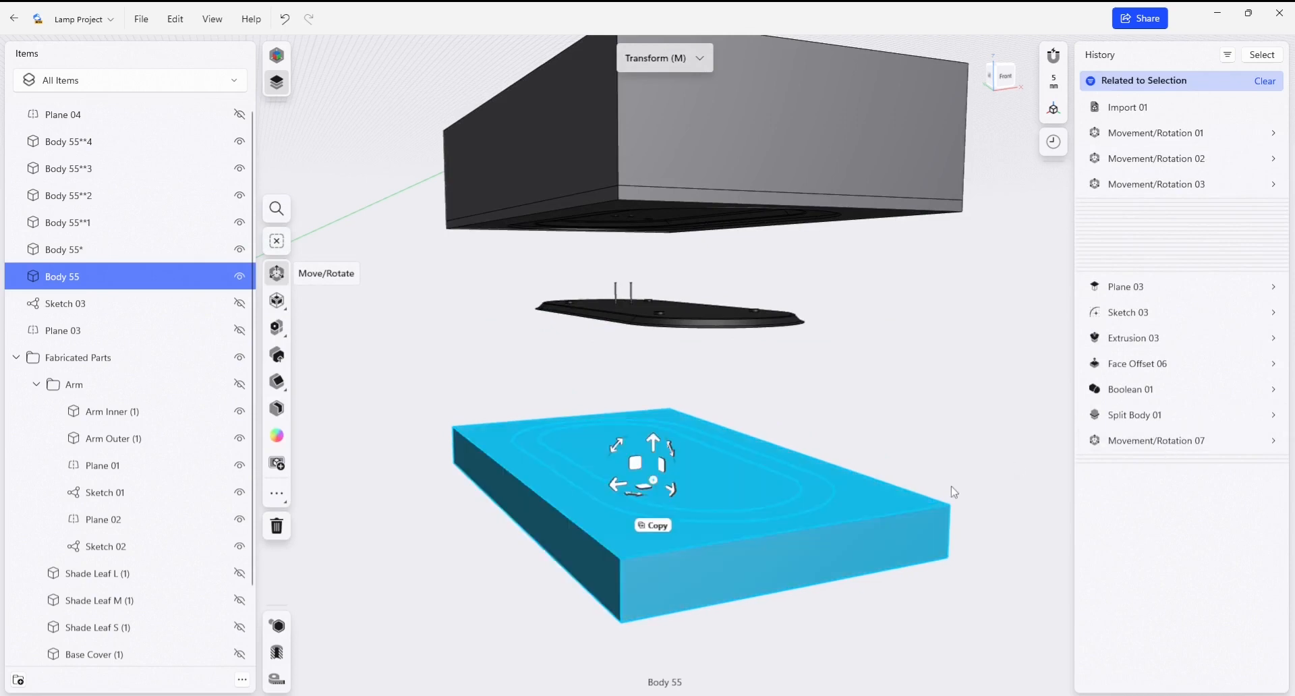
click(1155, 439)
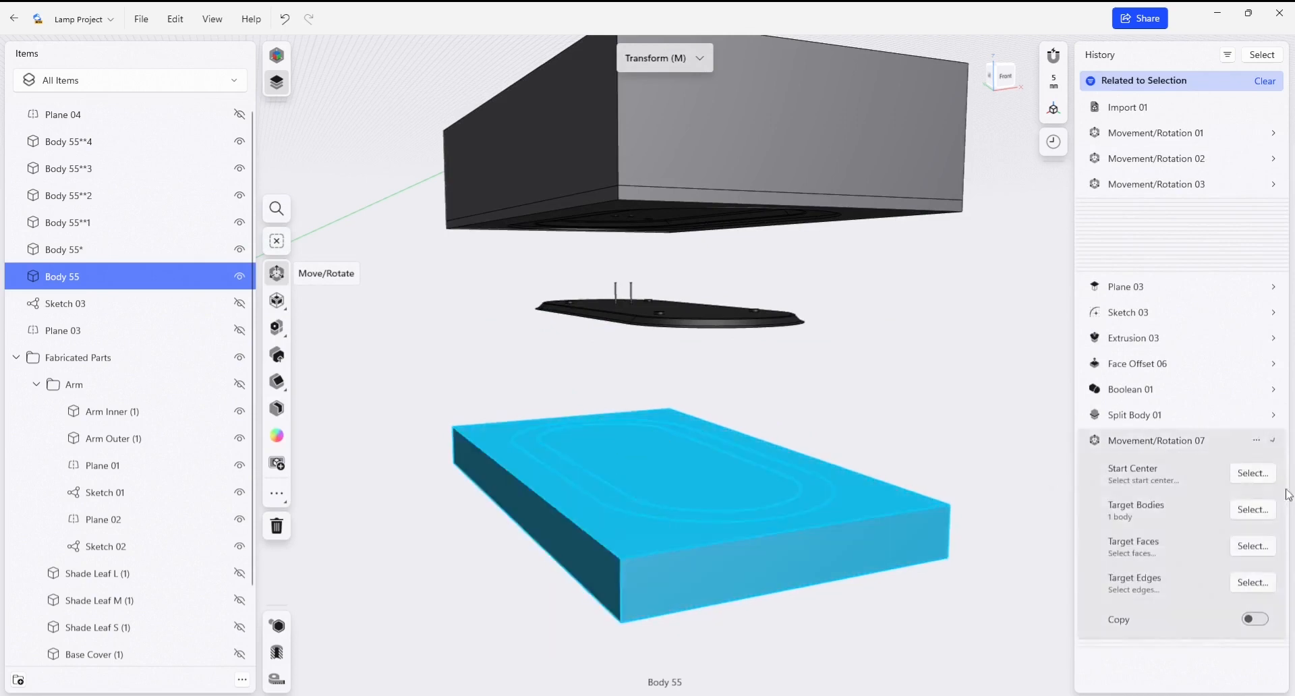
mouse_move(1234, 598)
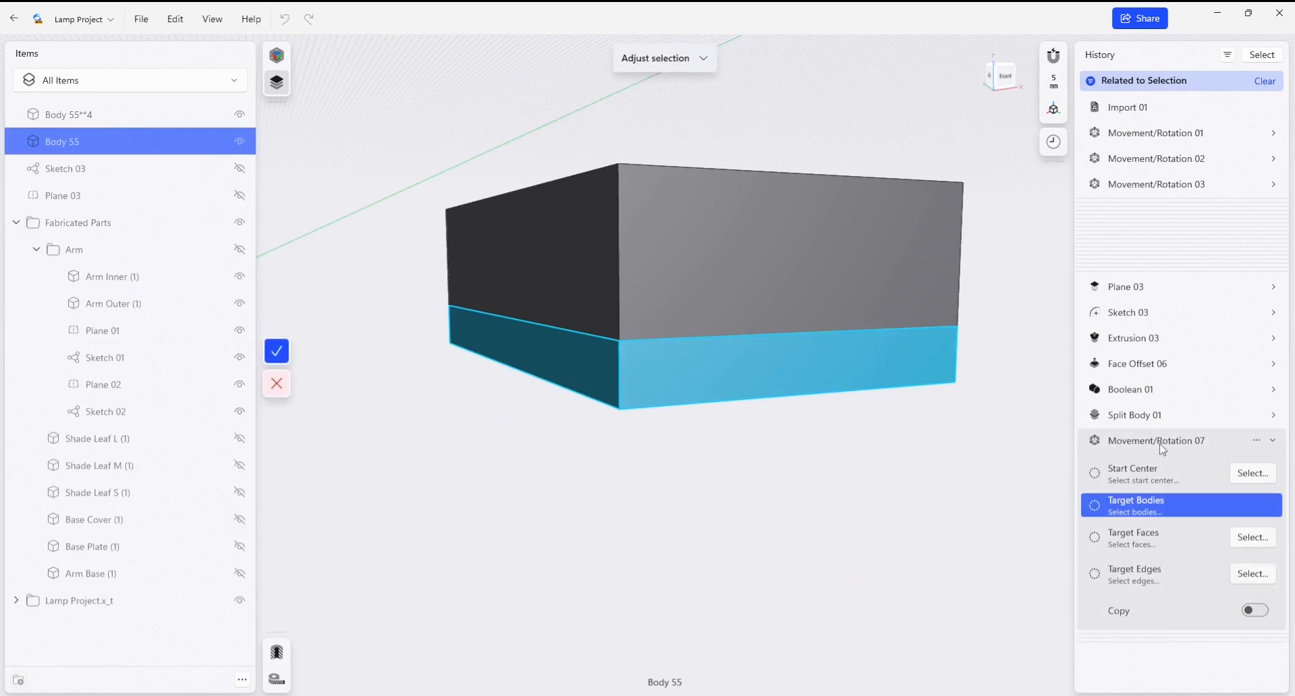
mouse_move(933, 465)
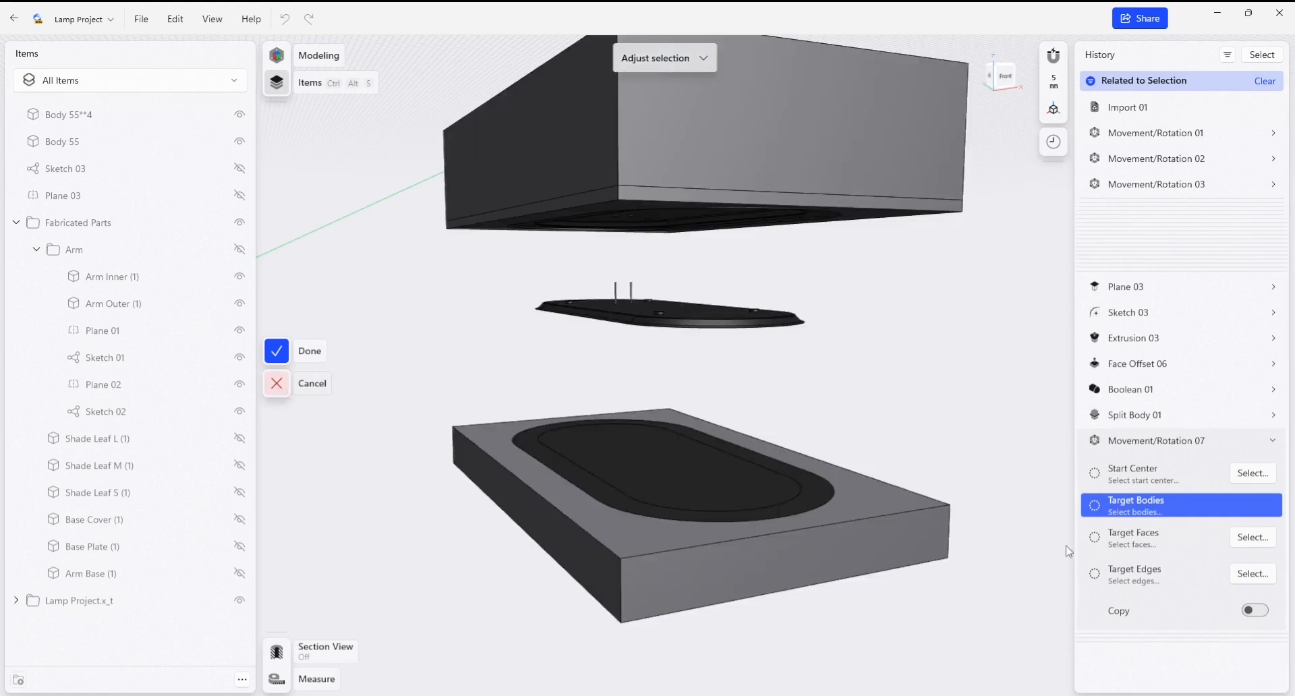
- Finish editing Movement/Rotation 07 of the bottom die block
click(309, 350)
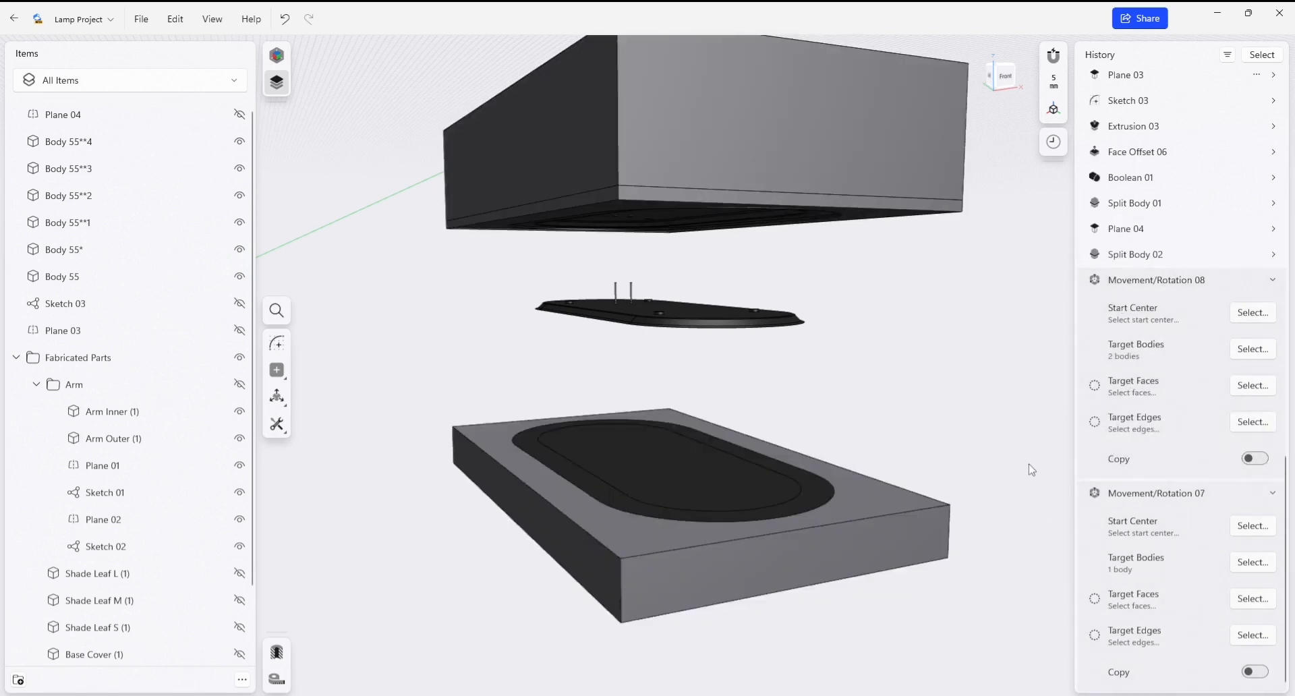
mouse_move(1162, 568)
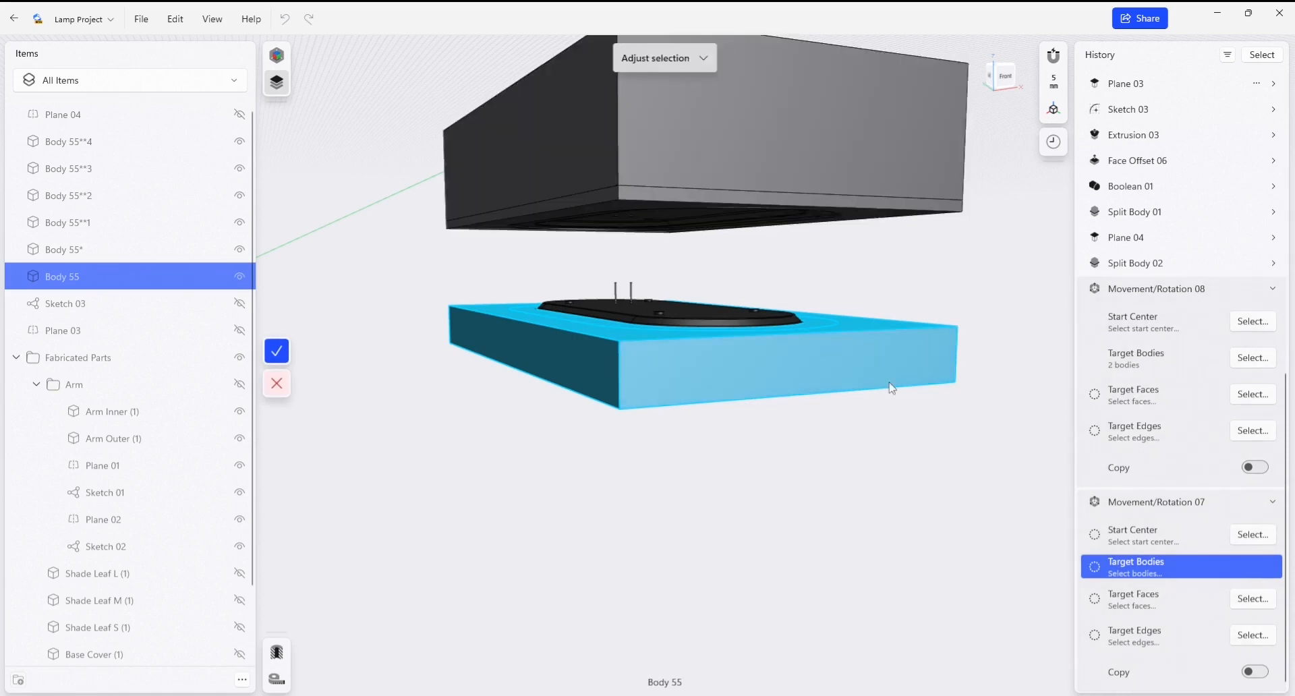
mouse_move(691, 427)
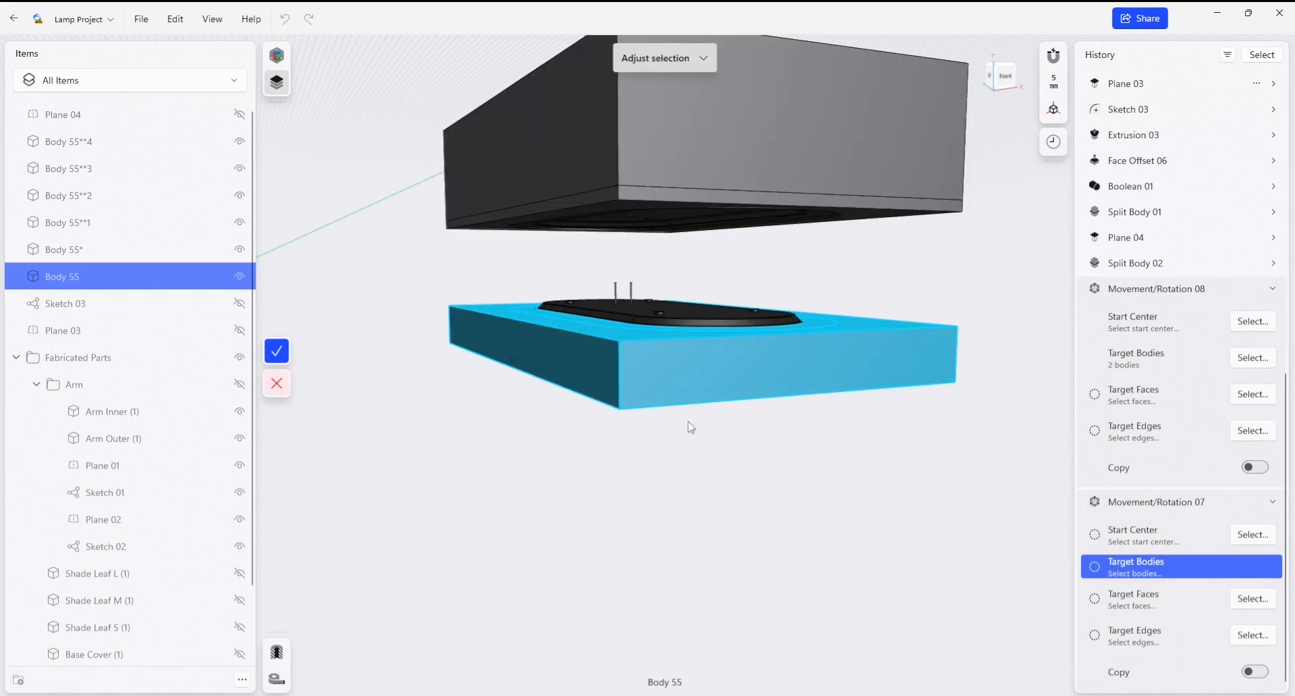
mouse_move(712, 323)
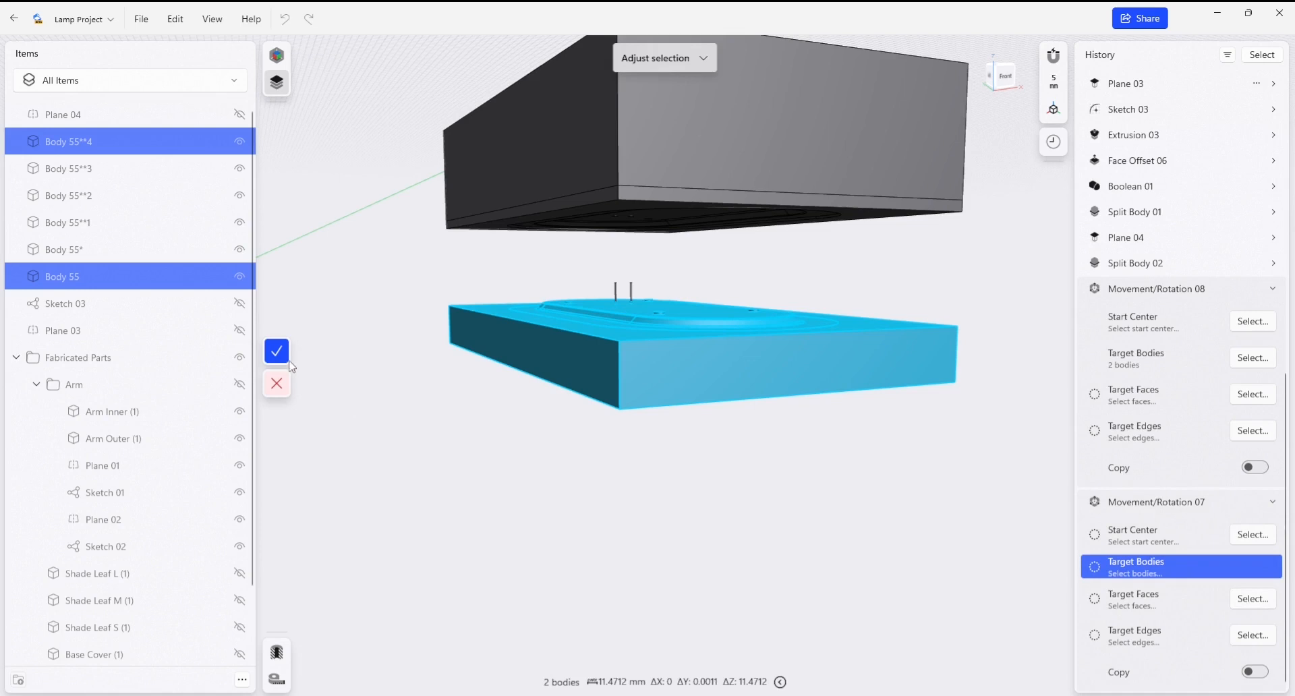
- Confirm the move and union Body 55**4 with Body 55 into one bottom die body
click(276, 351)
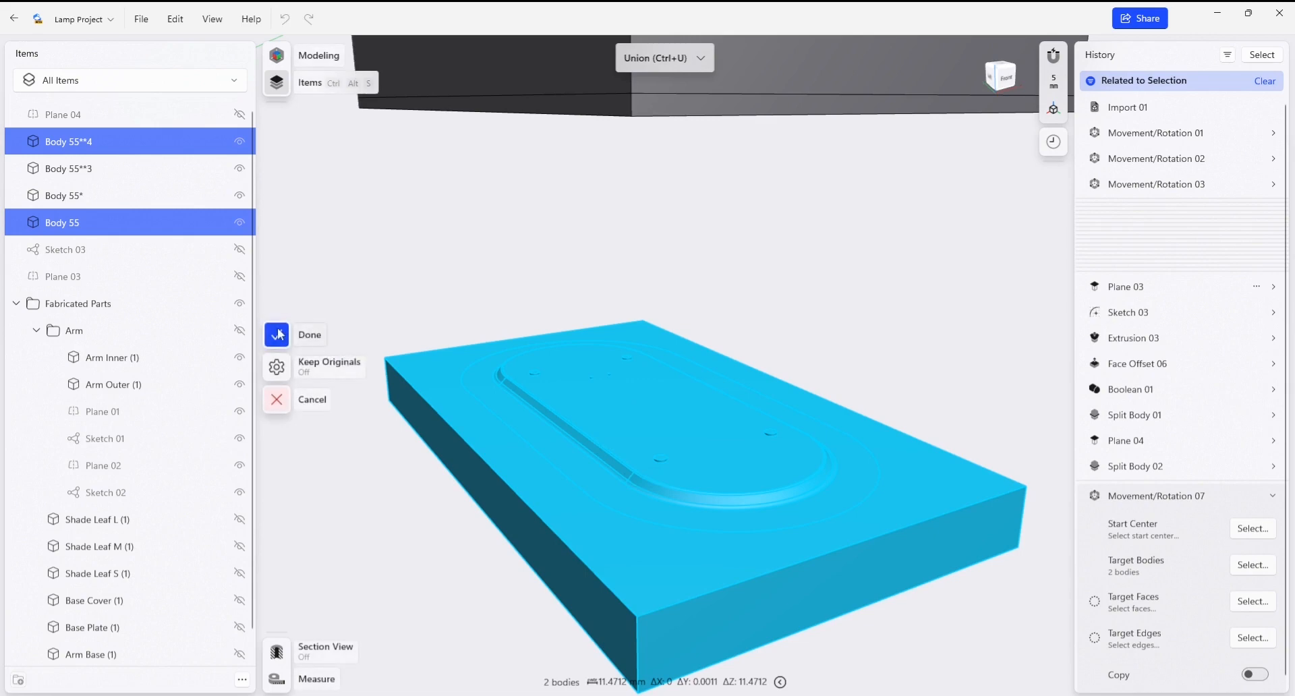
click(277, 335)
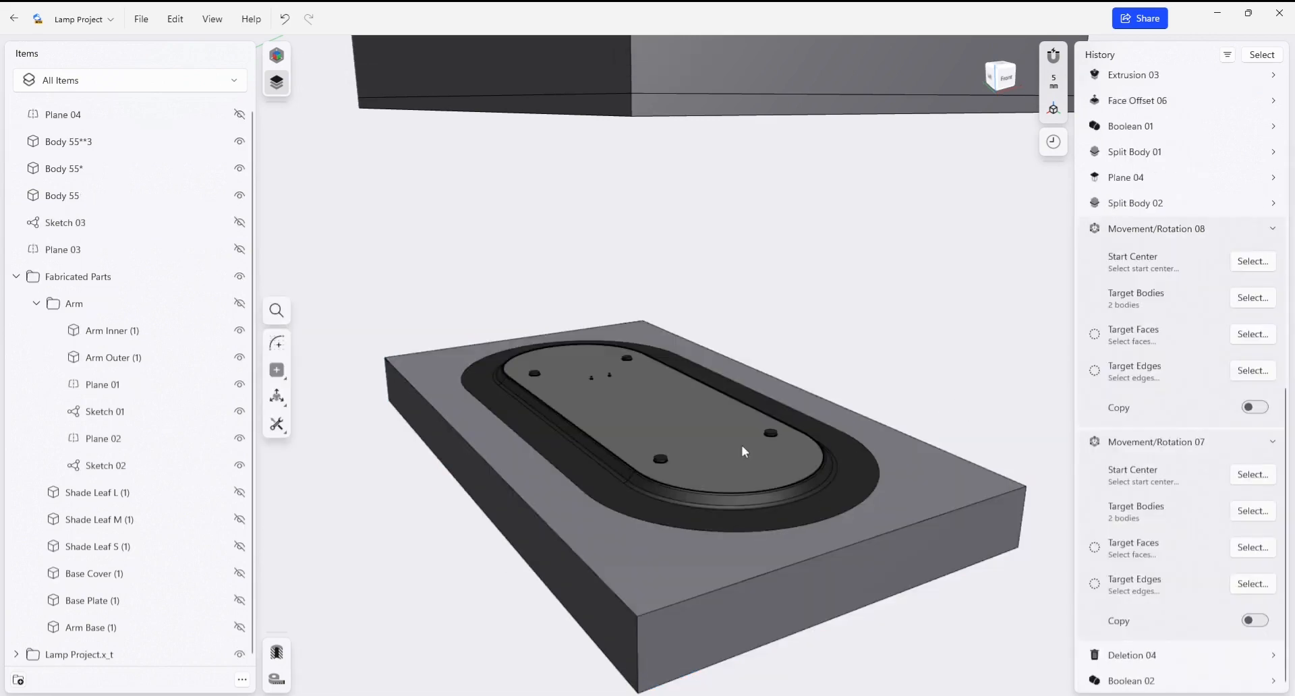
click(63, 194)
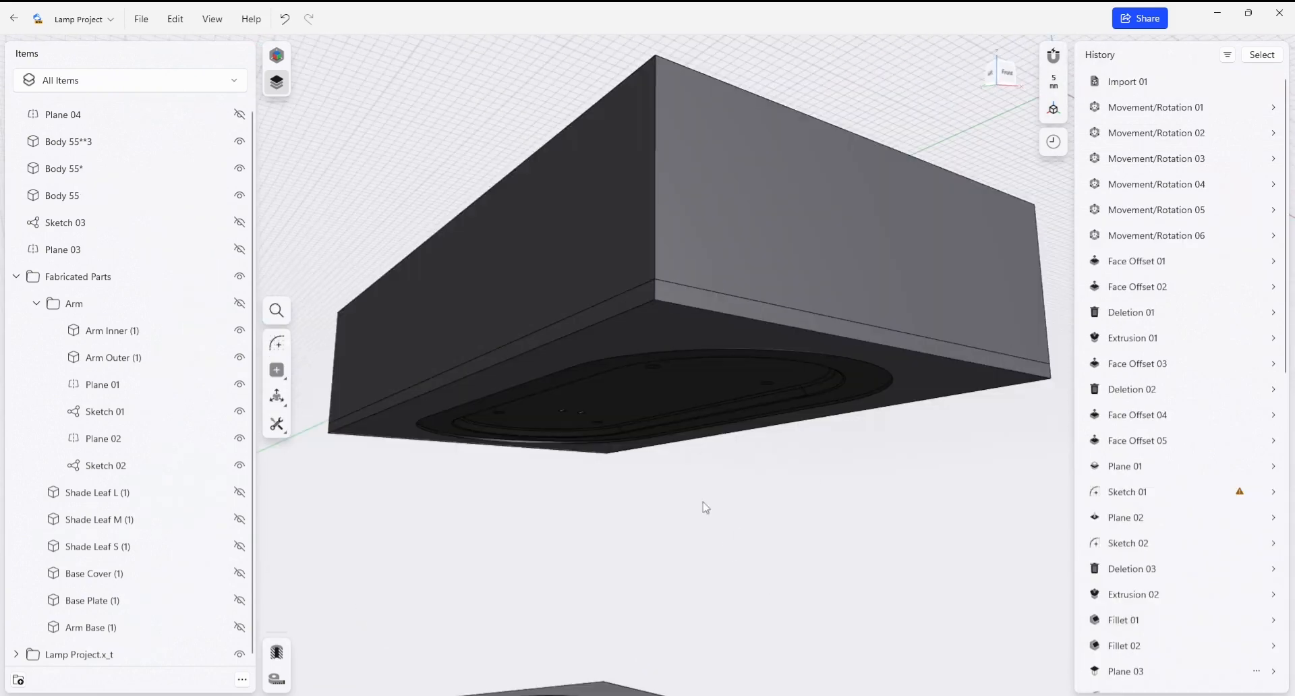
- Union Body 55**3 with Body 55* so the top block carries the plate shape
click(69, 142)
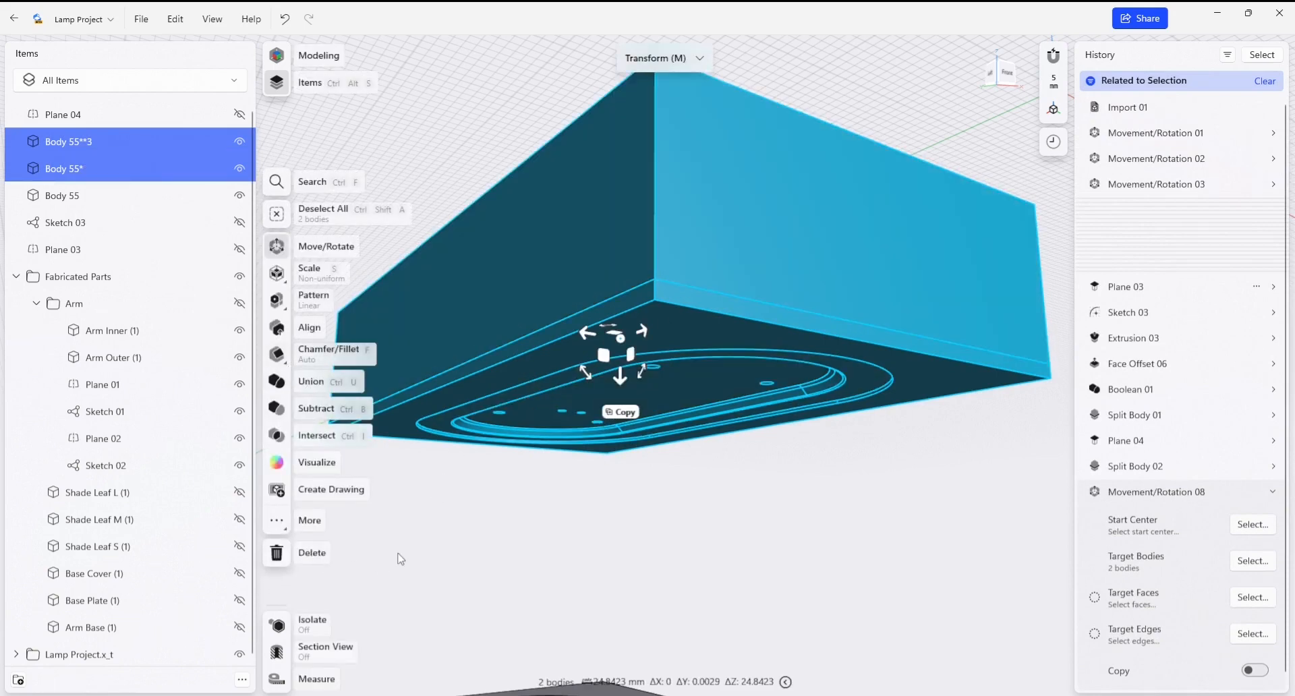
click(310, 380)
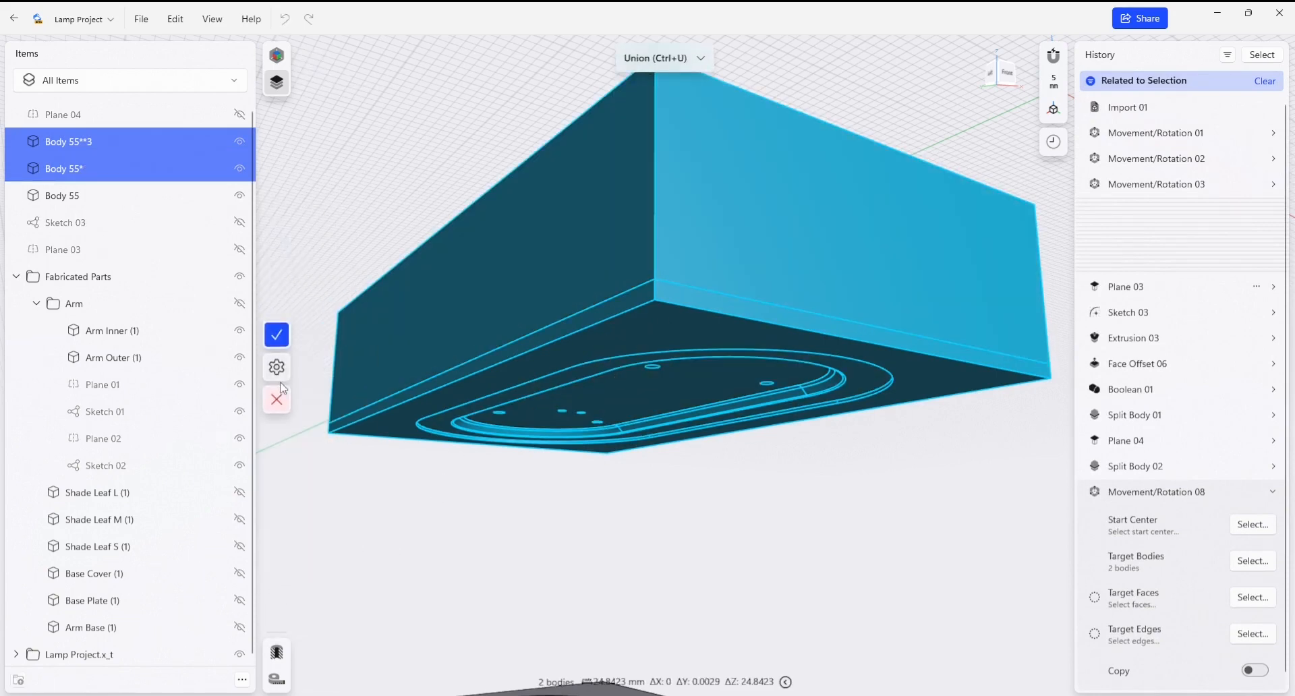
click(276, 335)
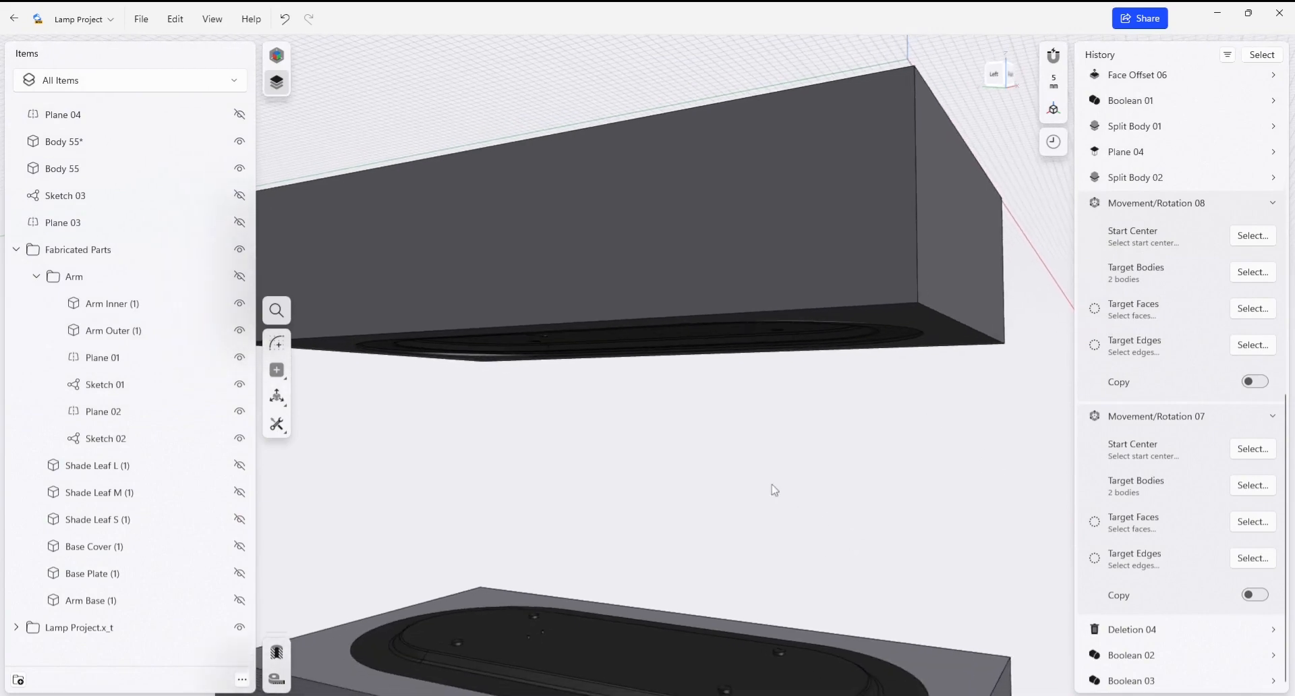
drag(775, 489, 880, 433)
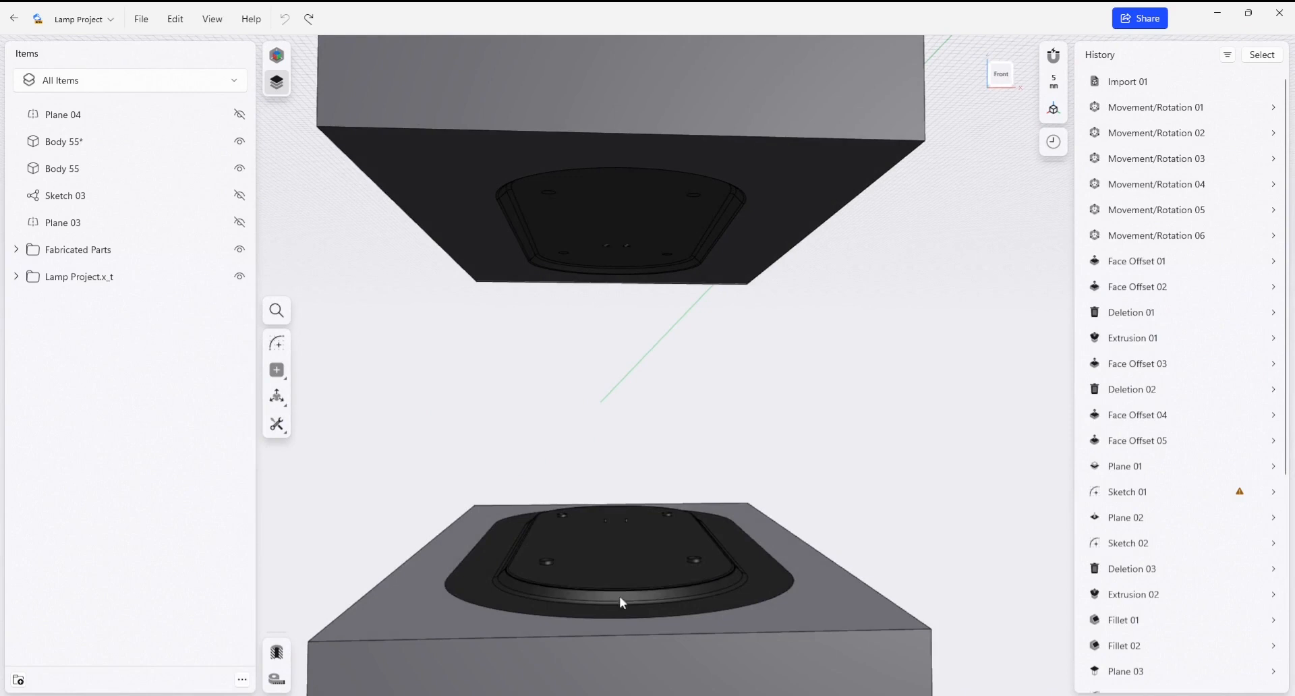
mouse_move(818, 462)
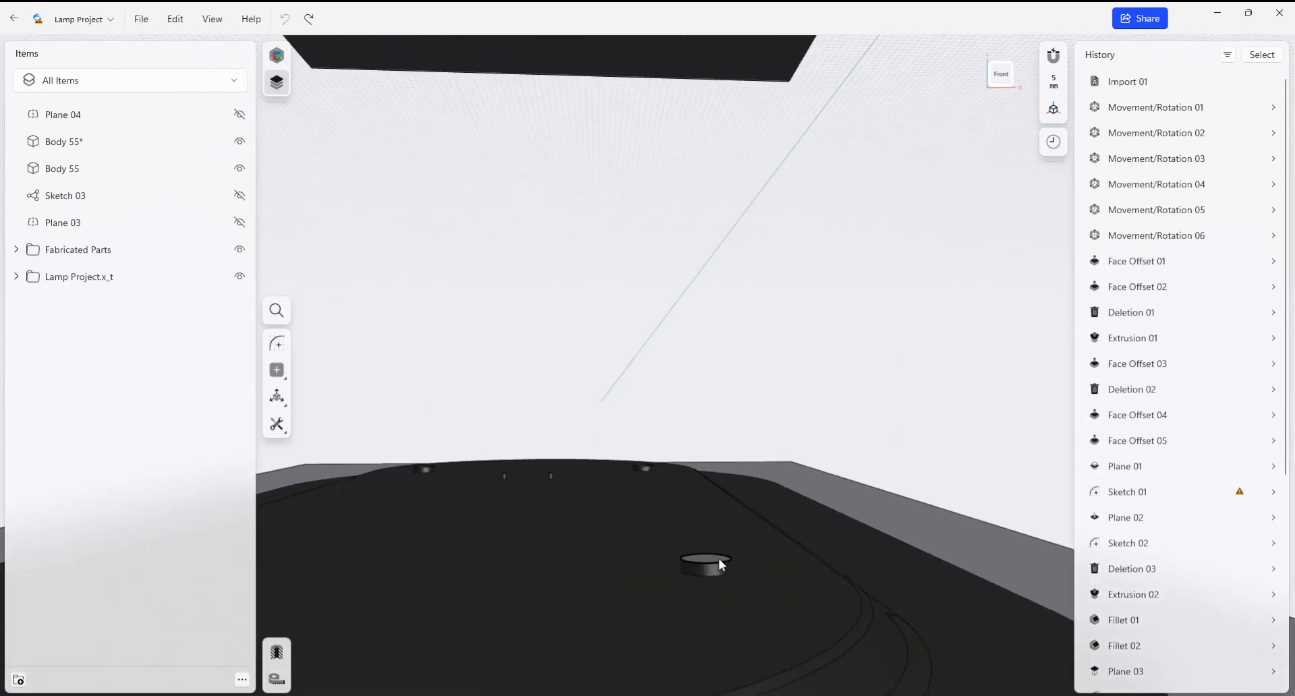
- Remove the small peg and six hole faces from the plate form on Body 55
click(704, 564)
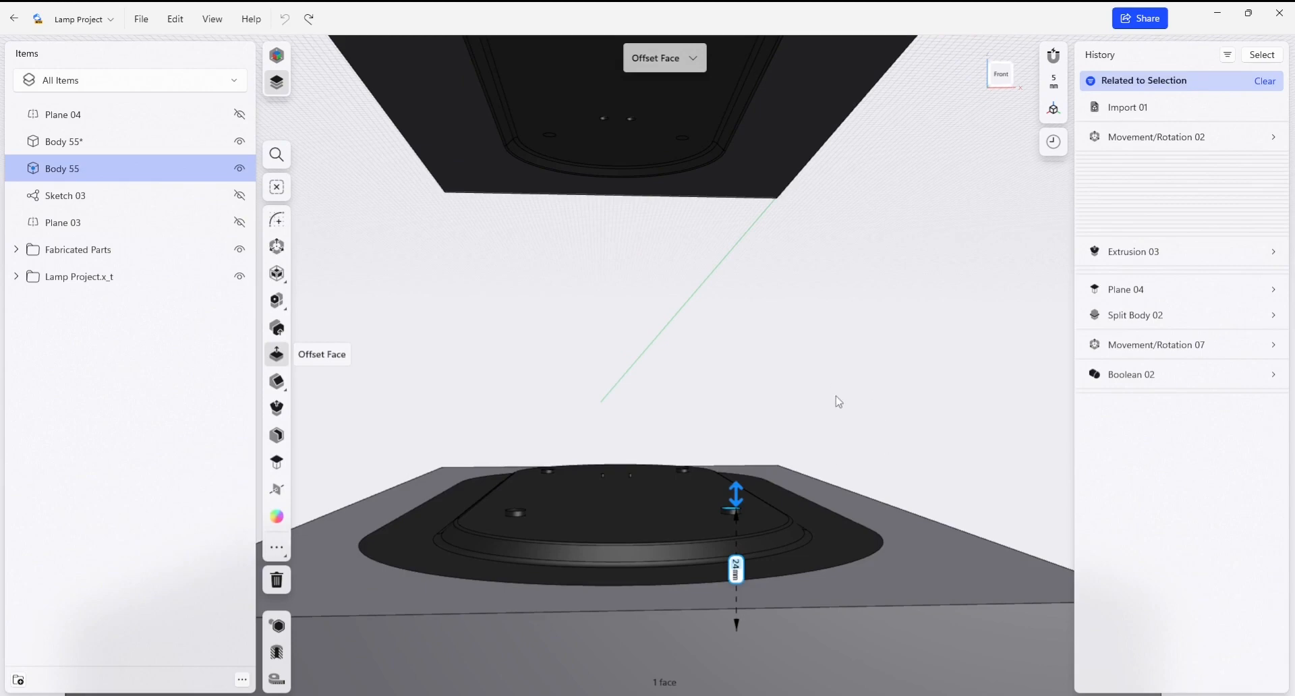
mouse_move(1007, 105)
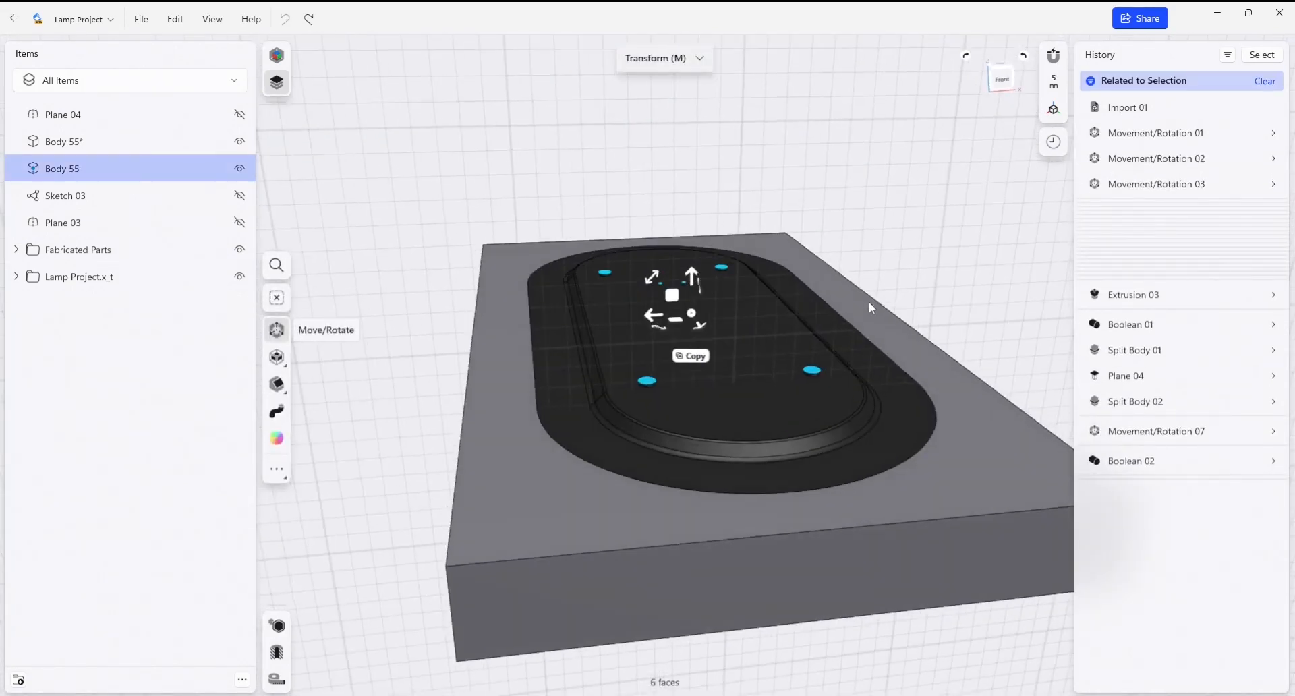
drag(691, 277, 690, 240)
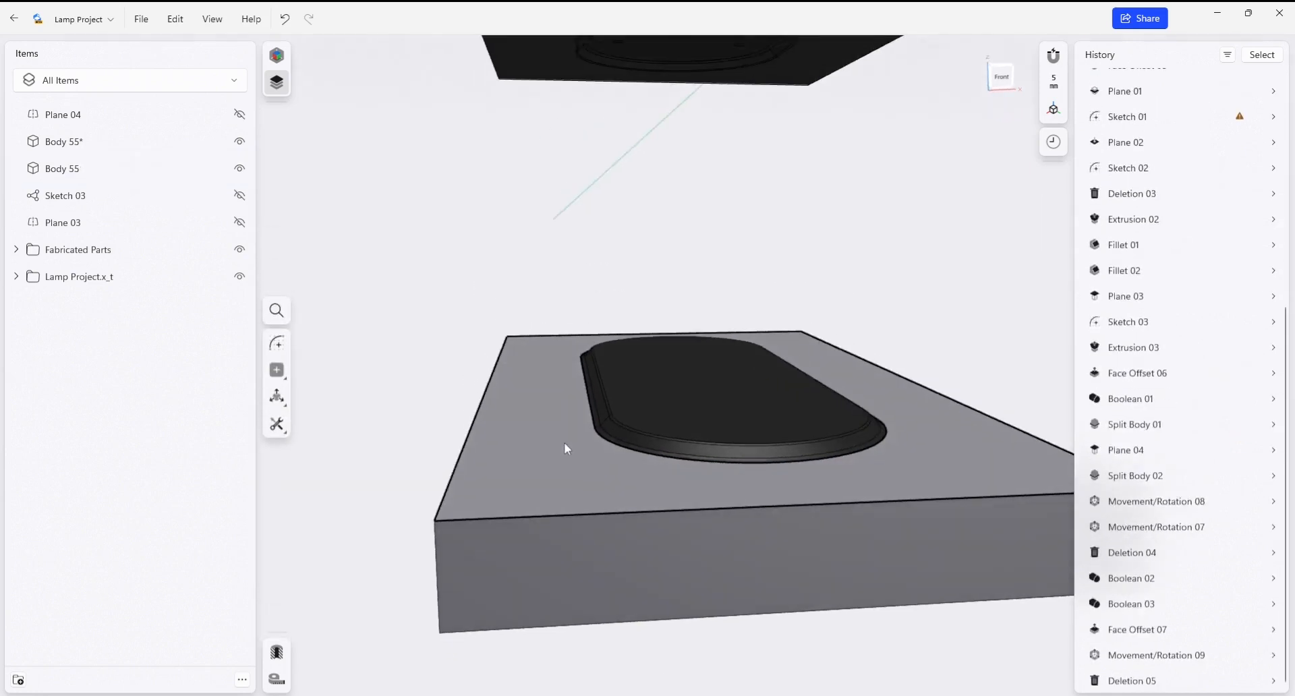
click(16, 250)
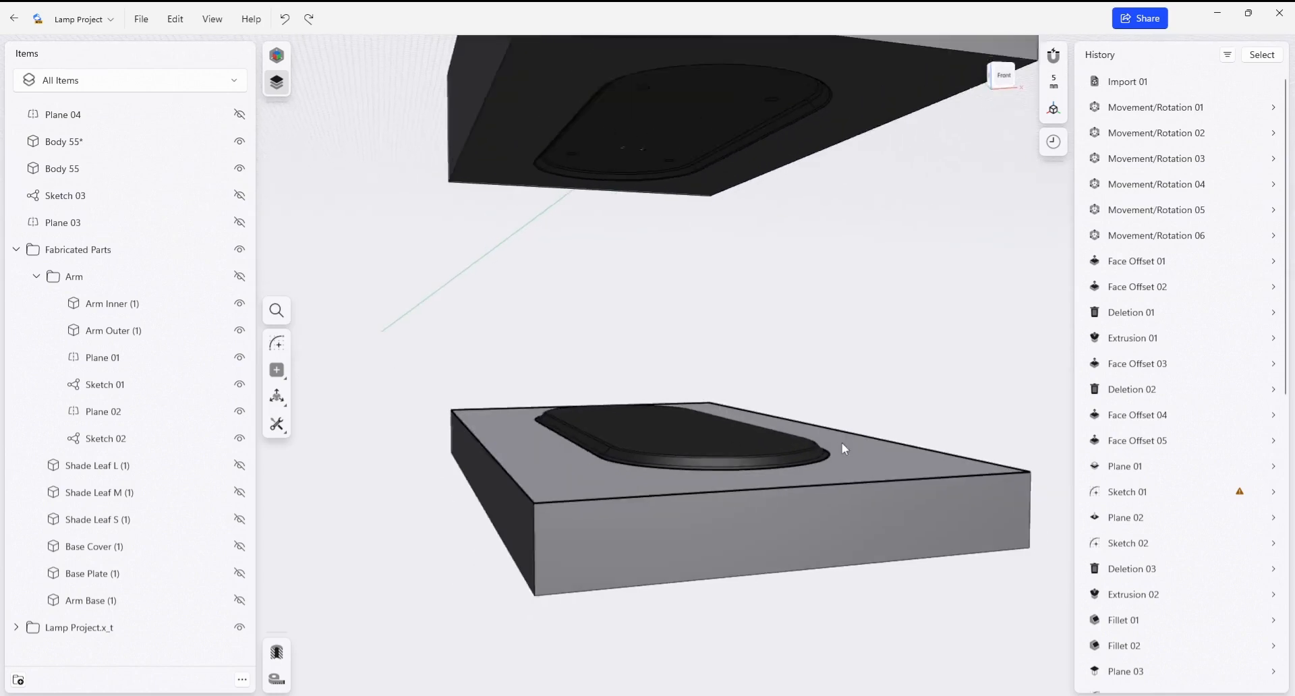
- Select the contact faces of Body 55* and Body 55 for a 1 mm Offset Face
click(685, 437)
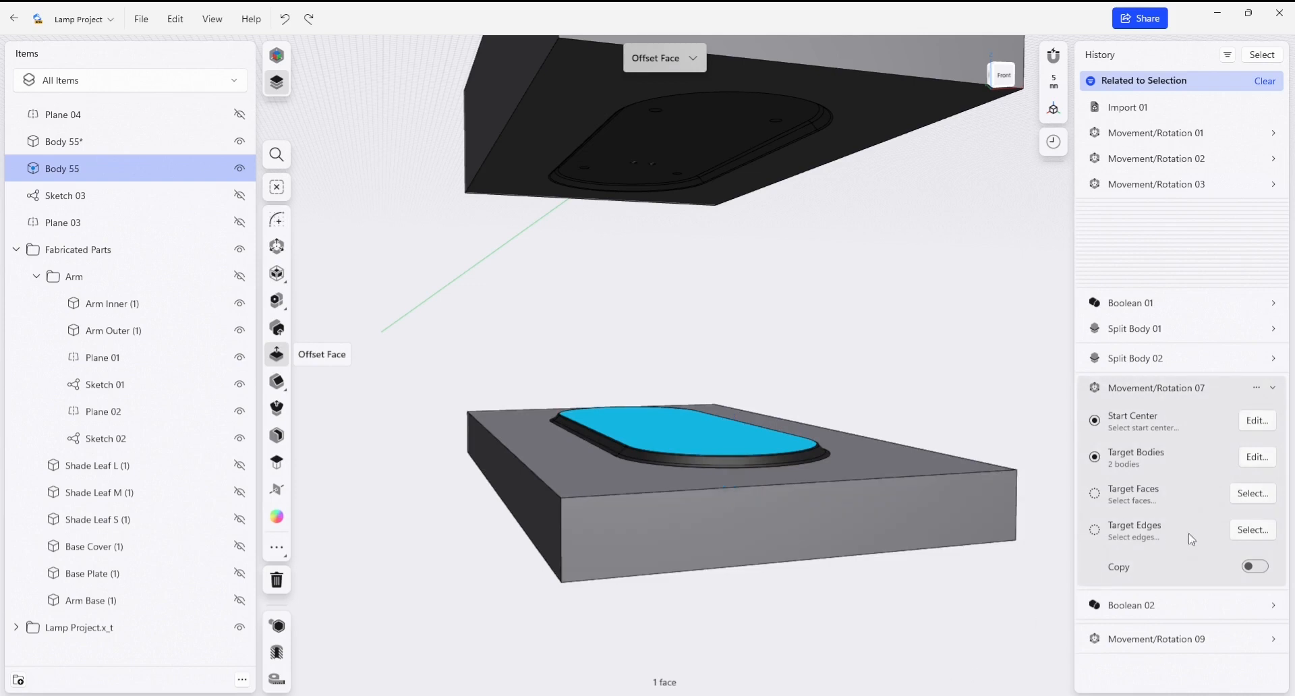
mouse_move(1256, 393)
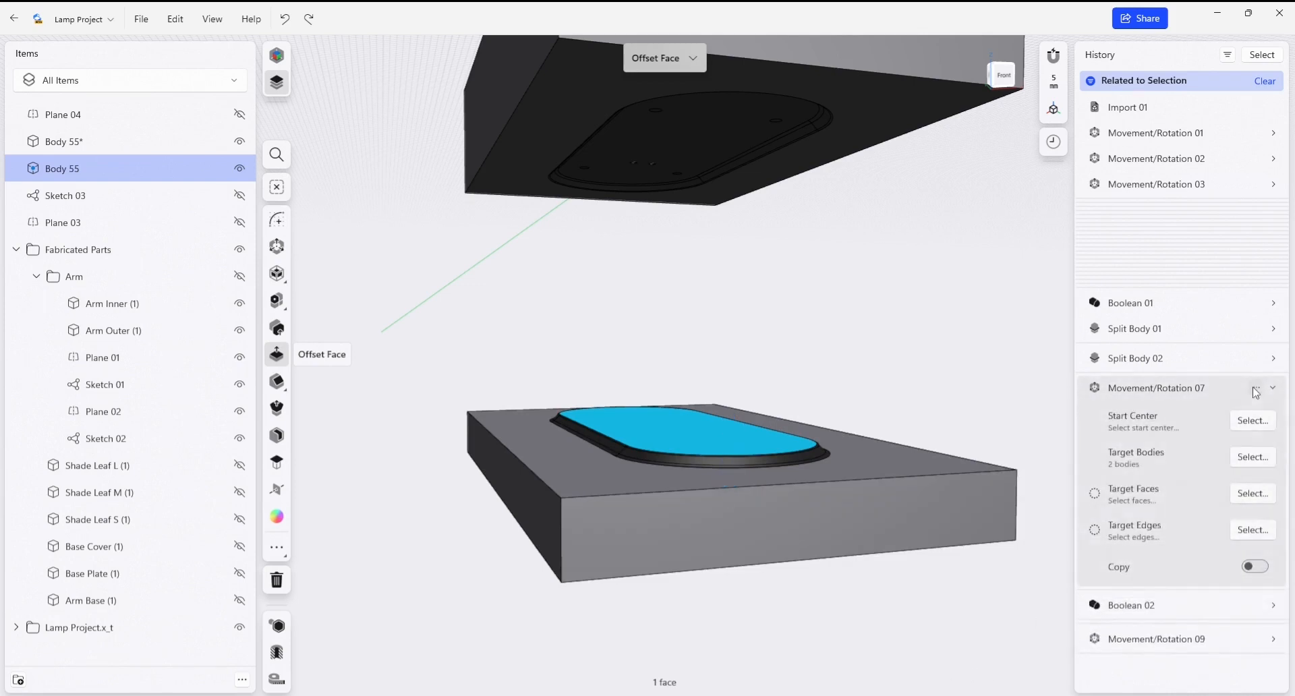
click(1264, 80)
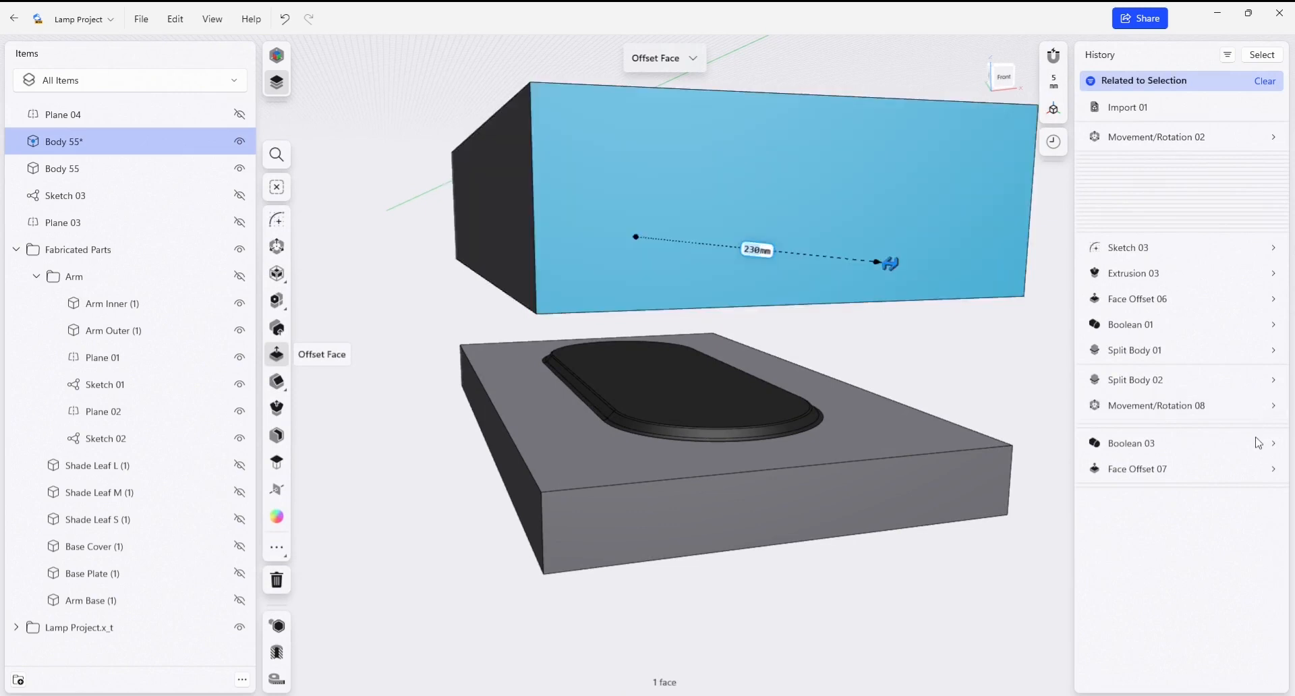
click(1265, 80)
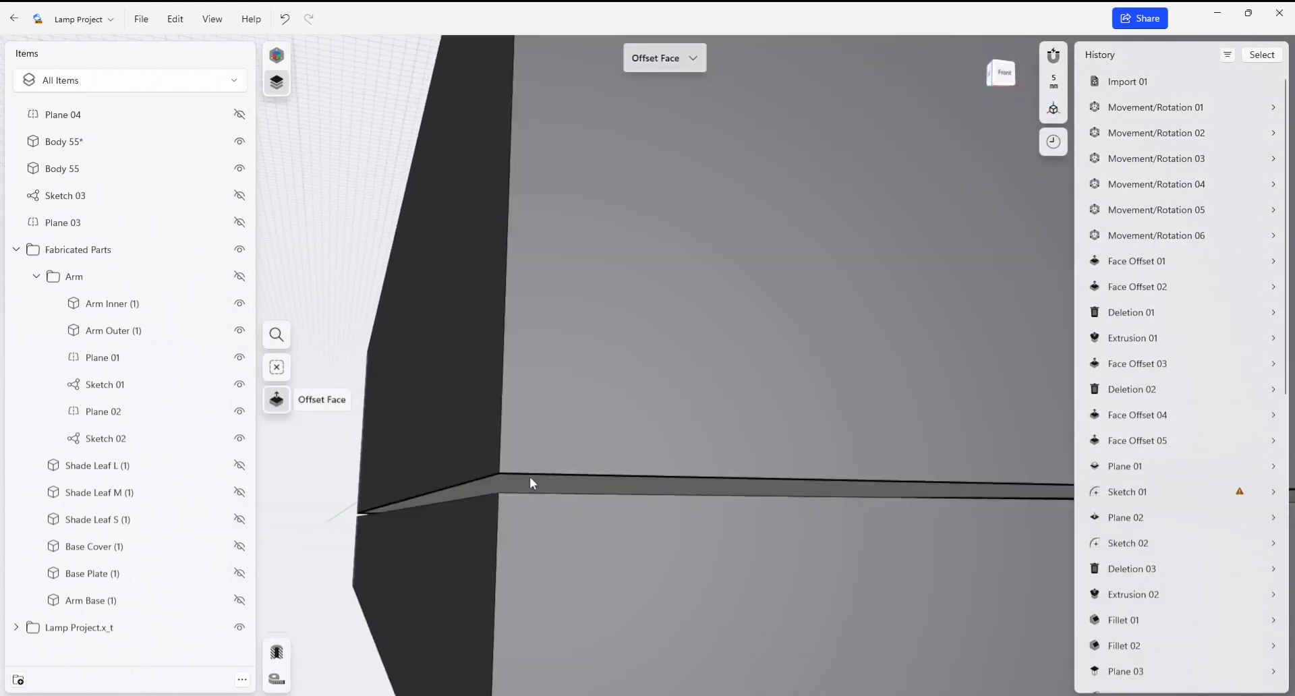
click(528, 483)
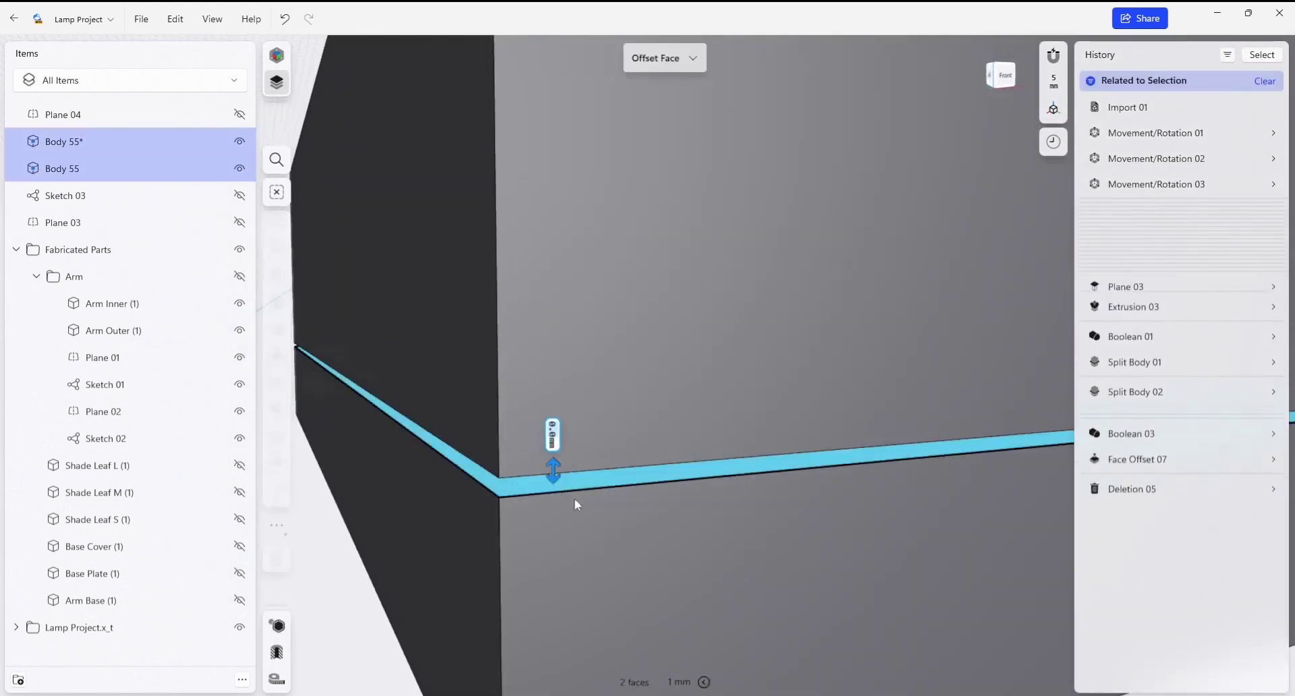